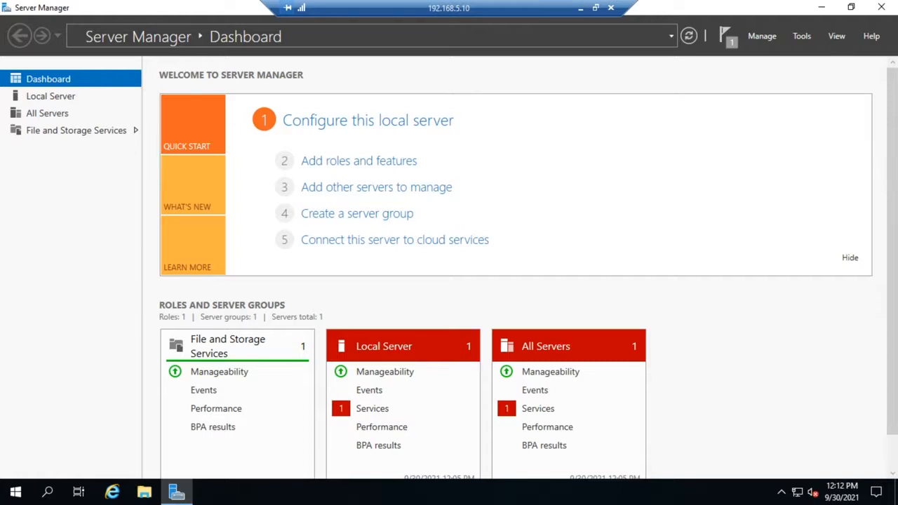
mouse_move(780, 90)
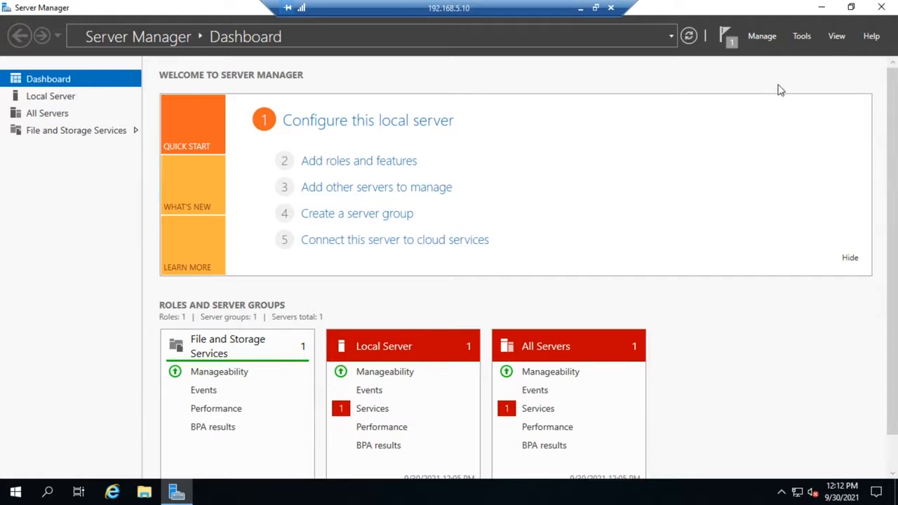
- Launch the DNS management console from Server Manager's Tools menu
click(801, 37)
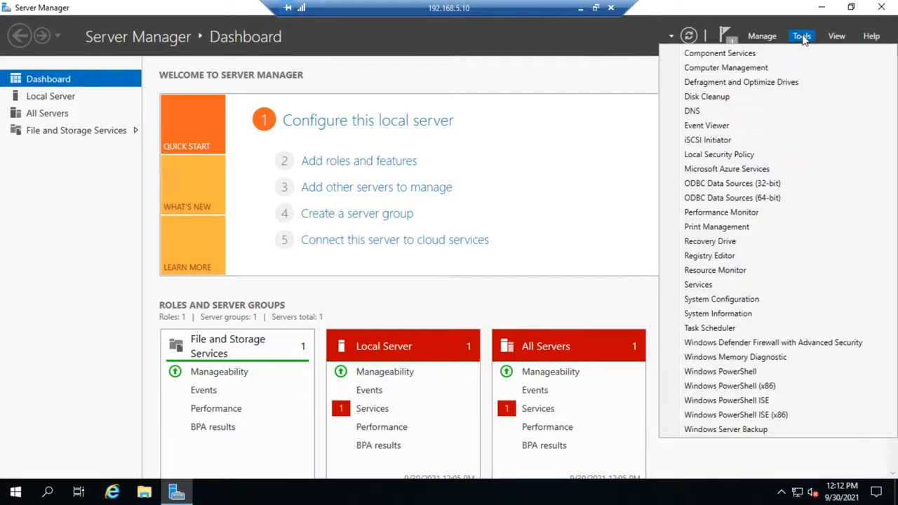
click(692, 110)
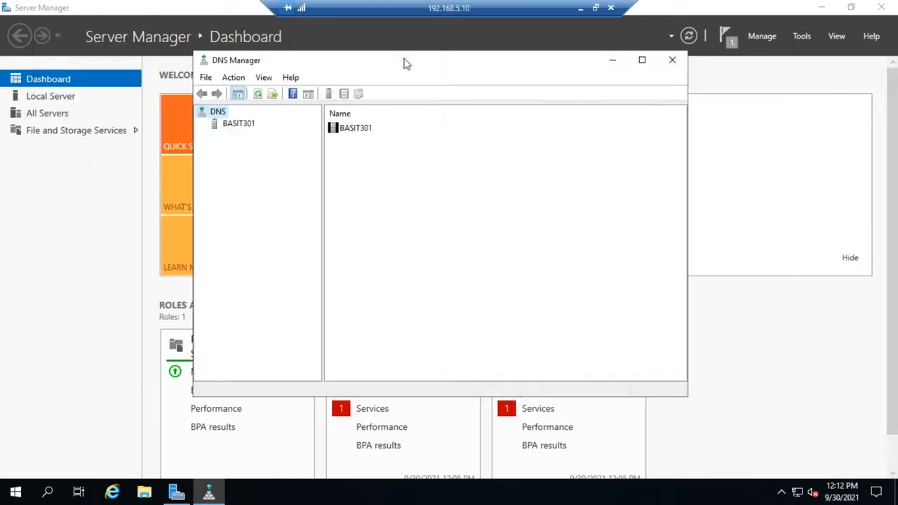
mouse_move(399, 90)
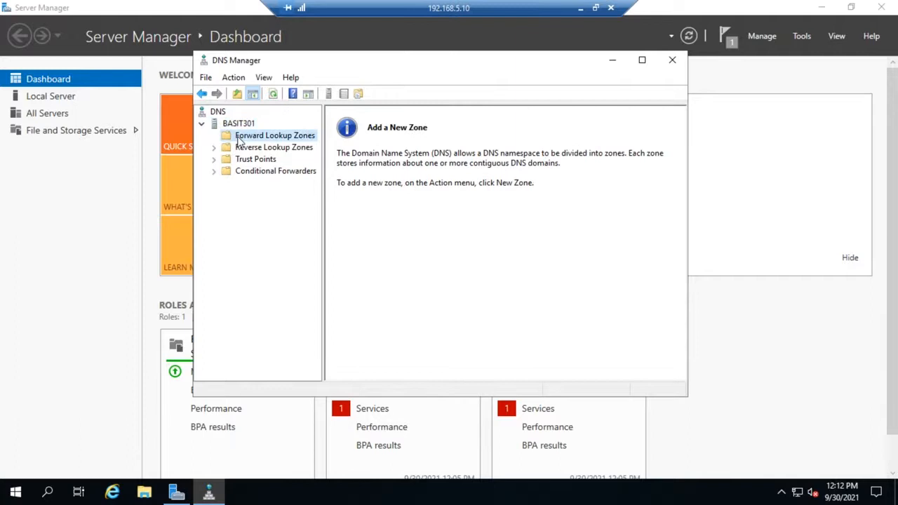
- Browse BASIT301's Reverse Lookup Zones, Trust Points and Conditional Forwarders folders
click(274, 148)
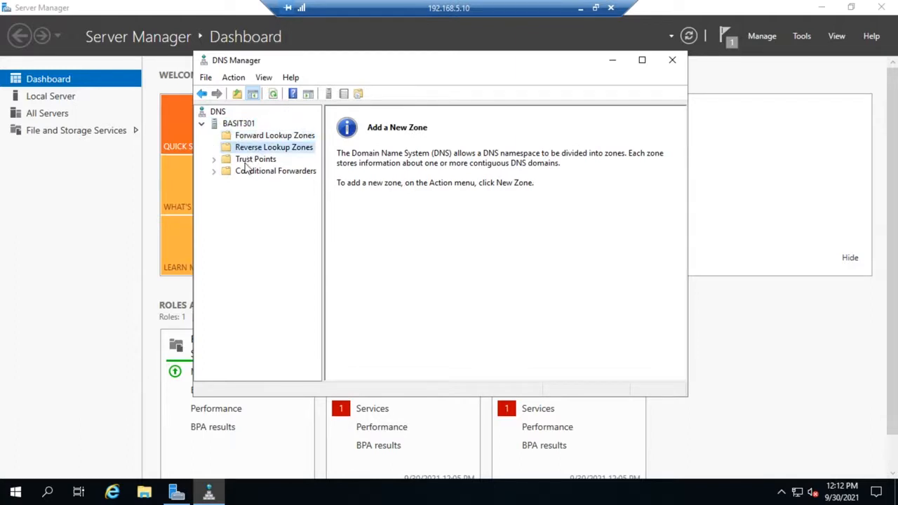
click(255, 159)
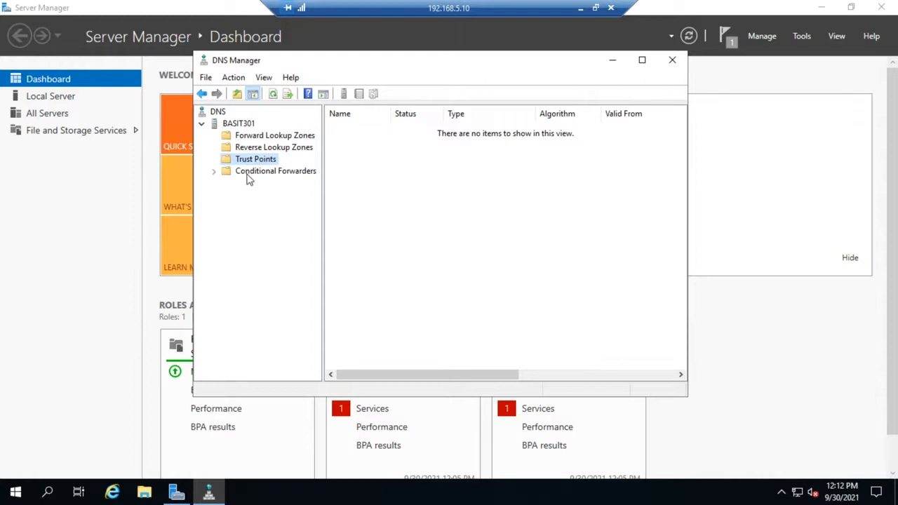
click(276, 171)
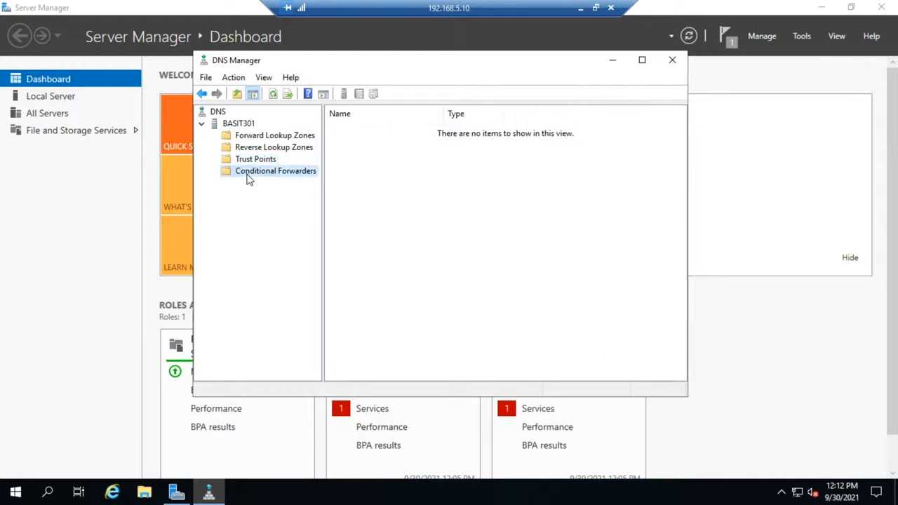
mouse_move(264, 144)
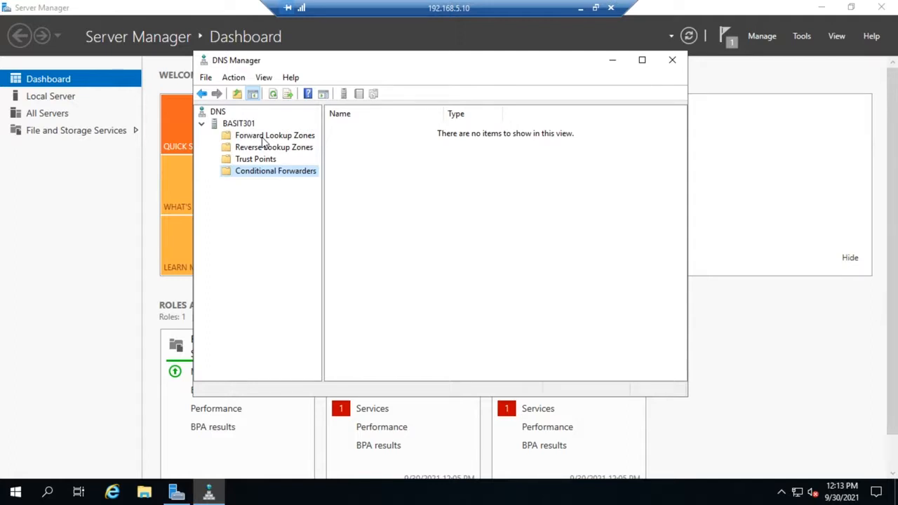
mouse_move(194, 411)
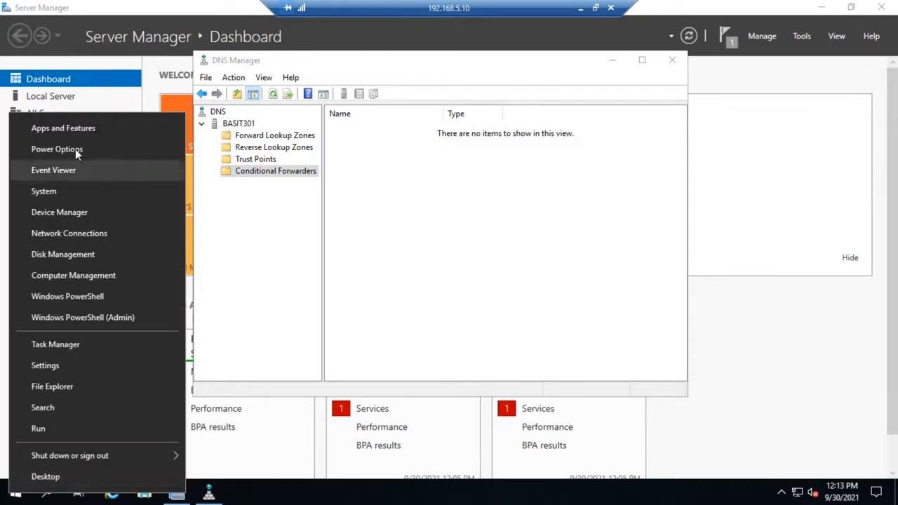
mouse_move(45, 364)
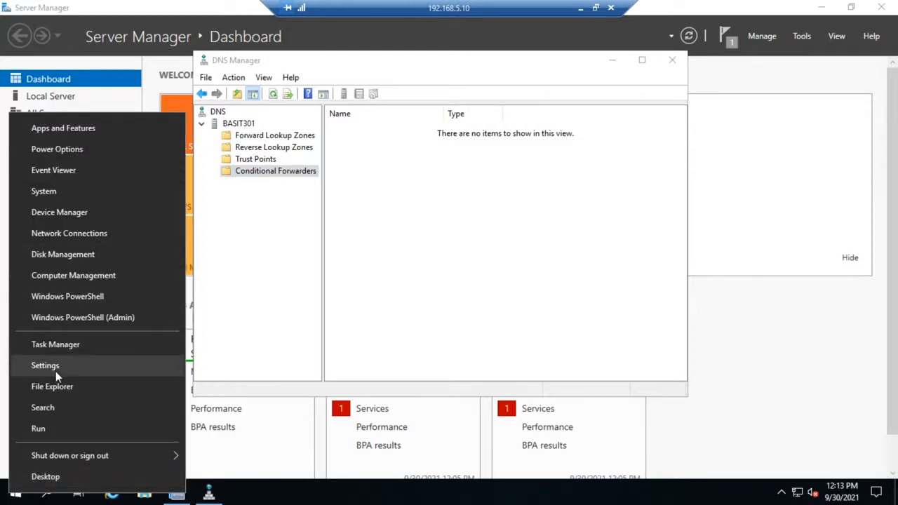
- Start a Command Prompt via Run to check the server's IP configuration
click(38, 428)
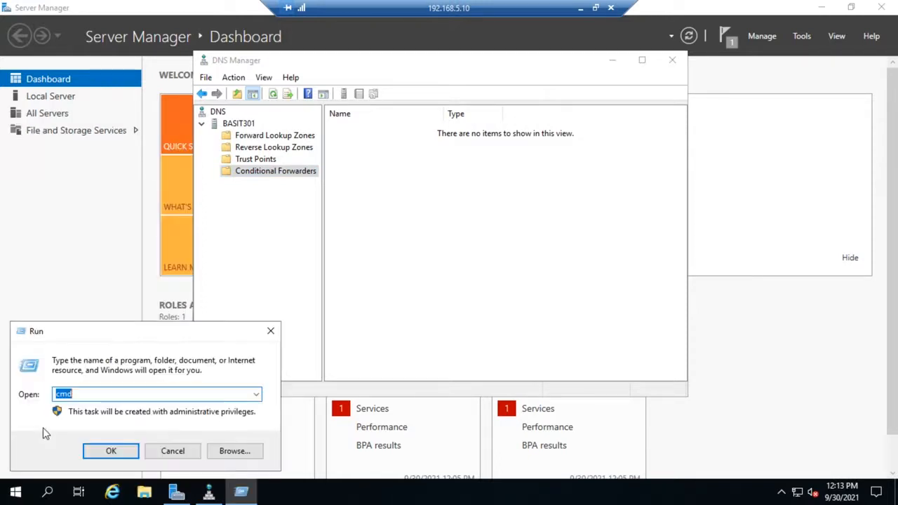
click(110, 450)
text(ipconfig)
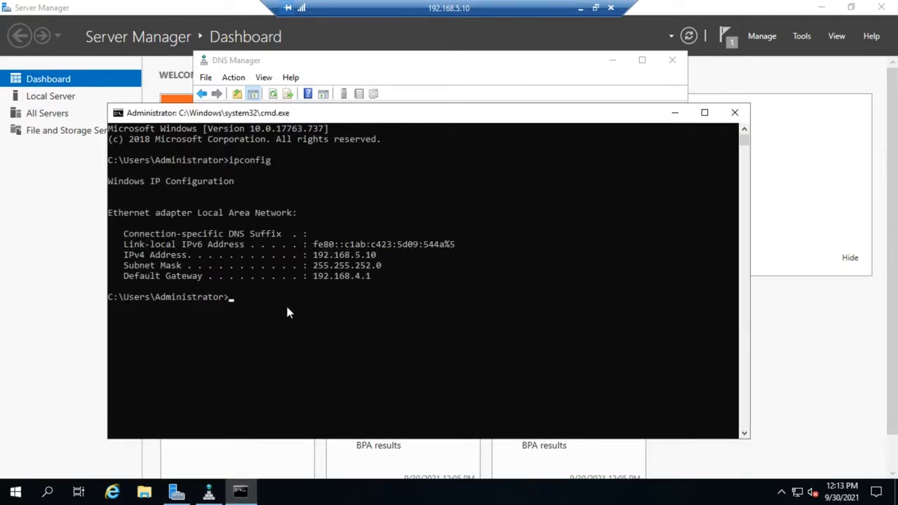
mouse_move(400, 264)
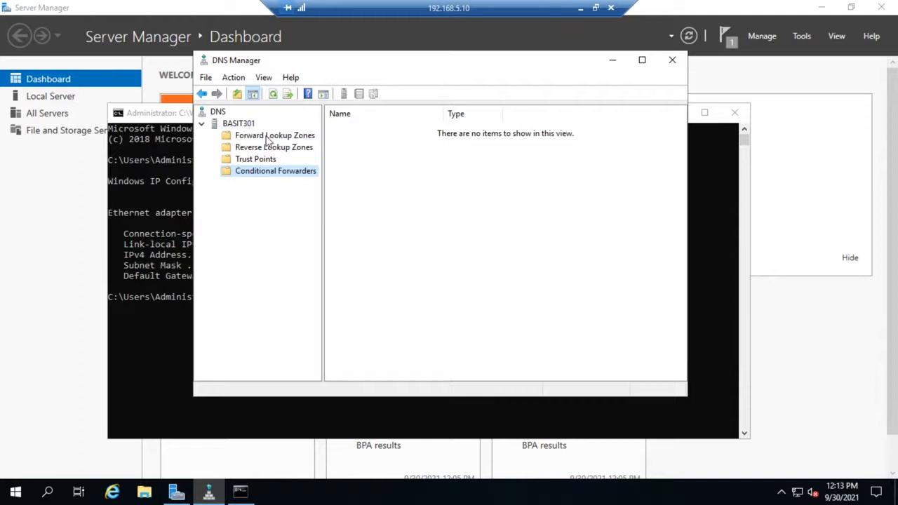
- Begin a New Zone Wizard on Forward Lookup Zones and proceed to the zone type choice
right_click(274, 134)
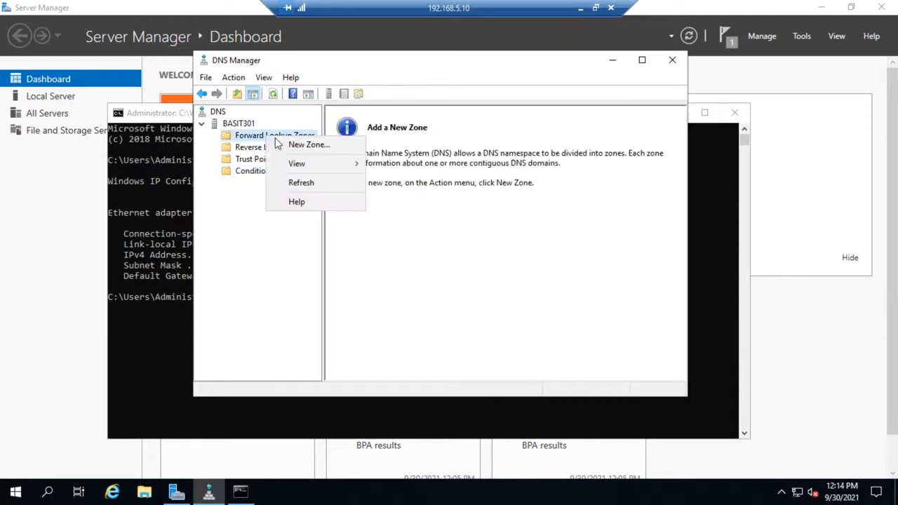
click(309, 143)
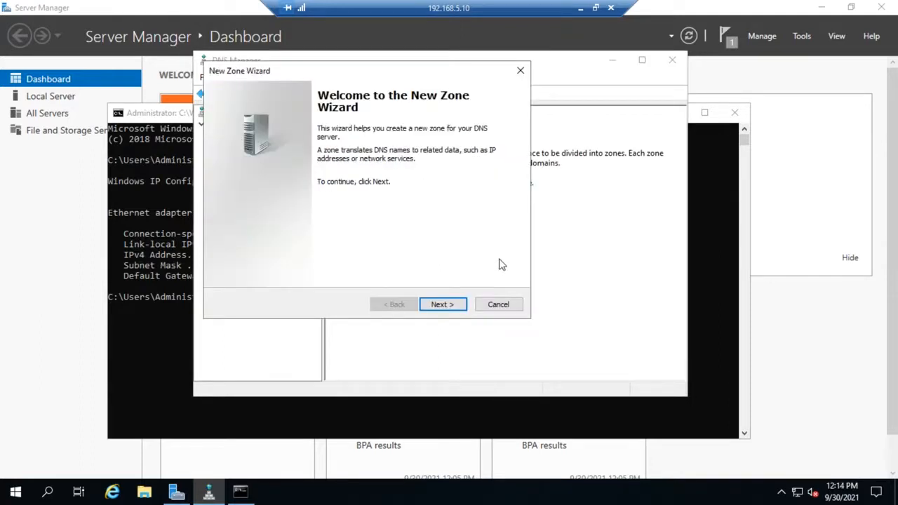
click(443, 303)
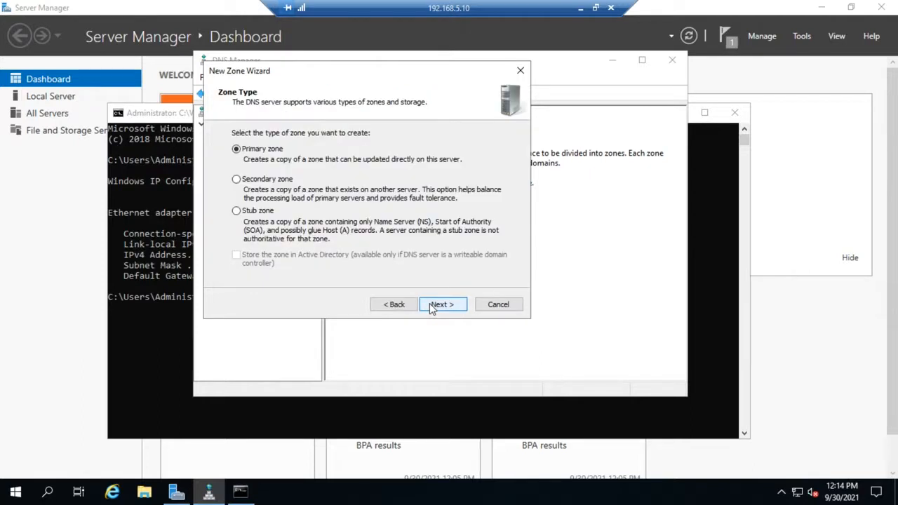
mouse_move(339, 170)
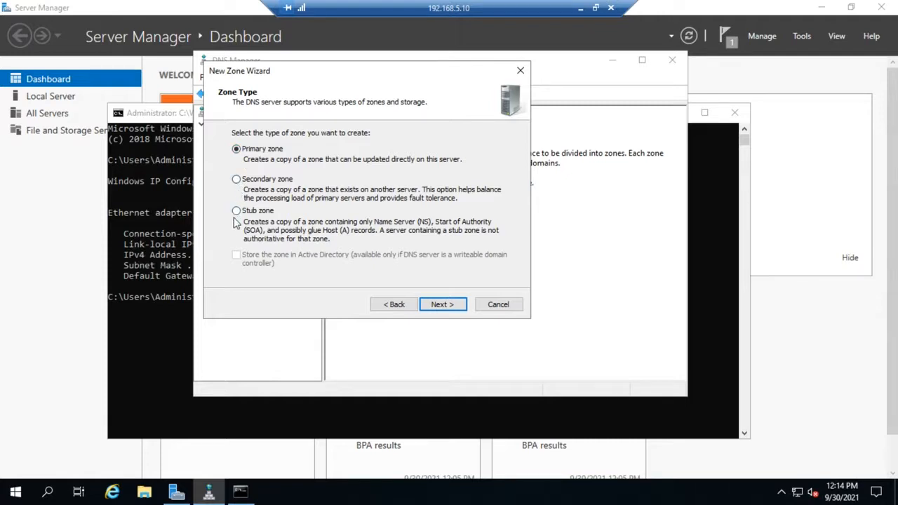
mouse_move(239, 275)
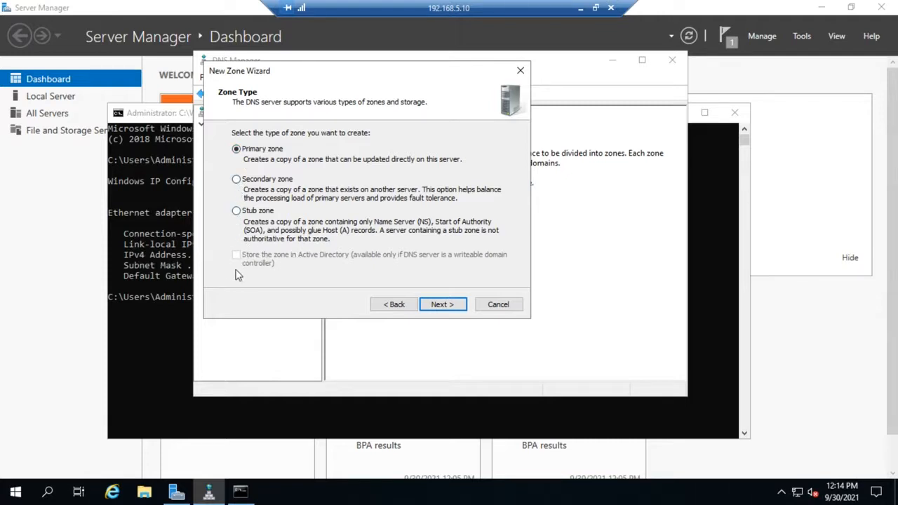
mouse_move(250, 274)
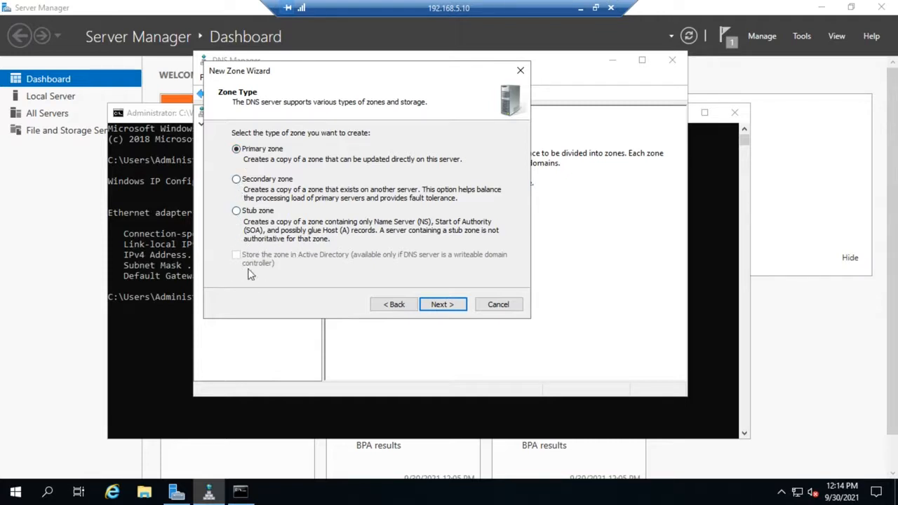
mouse_move(385, 263)
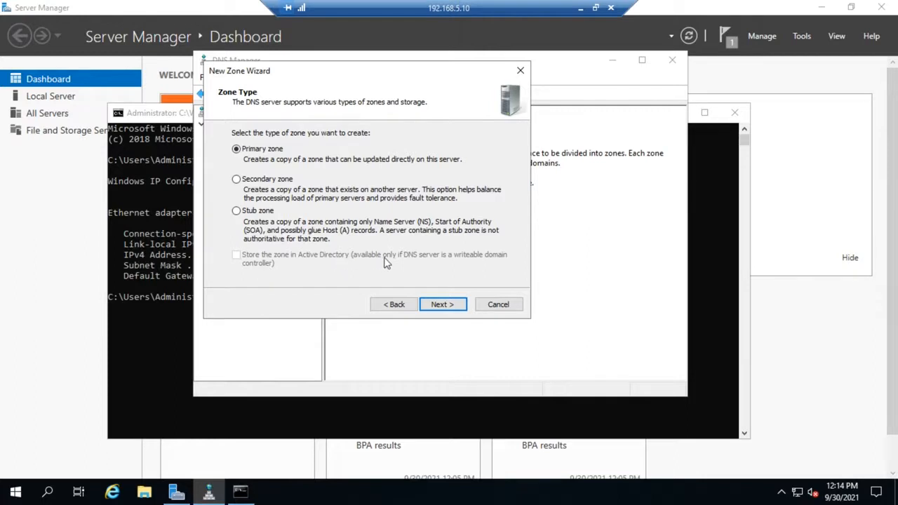
mouse_move(315, 286)
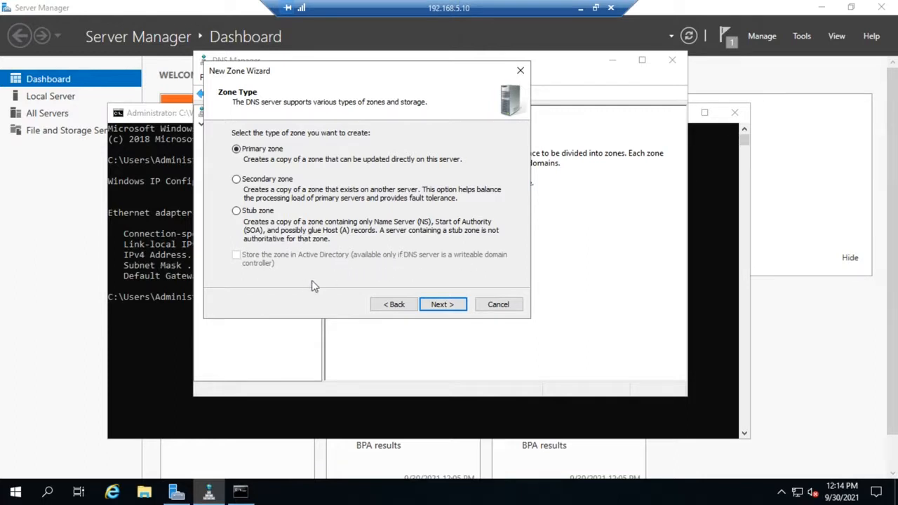
mouse_move(265, 248)
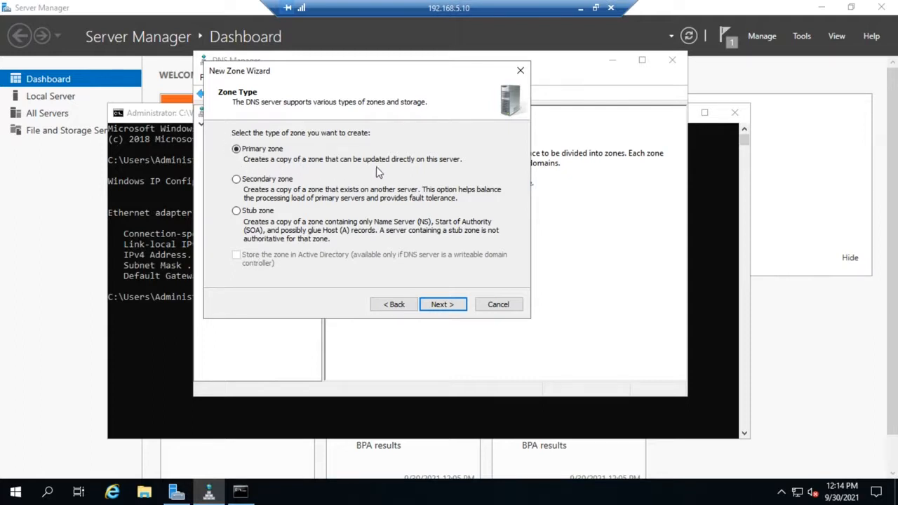
mouse_move(315, 166)
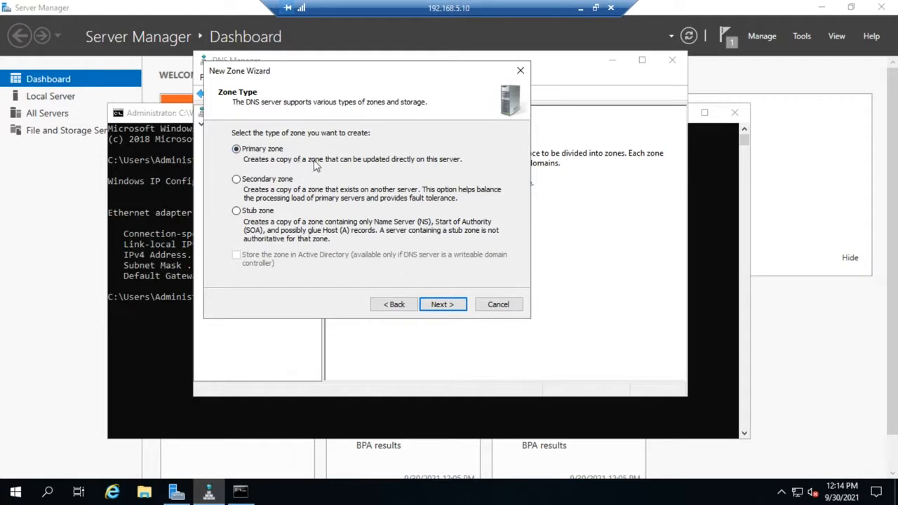
mouse_move(292, 162)
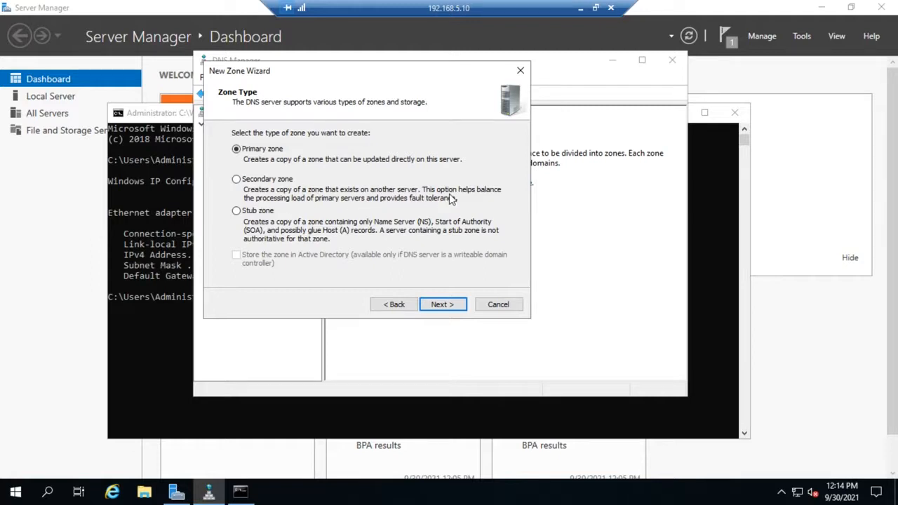
mouse_move(304, 205)
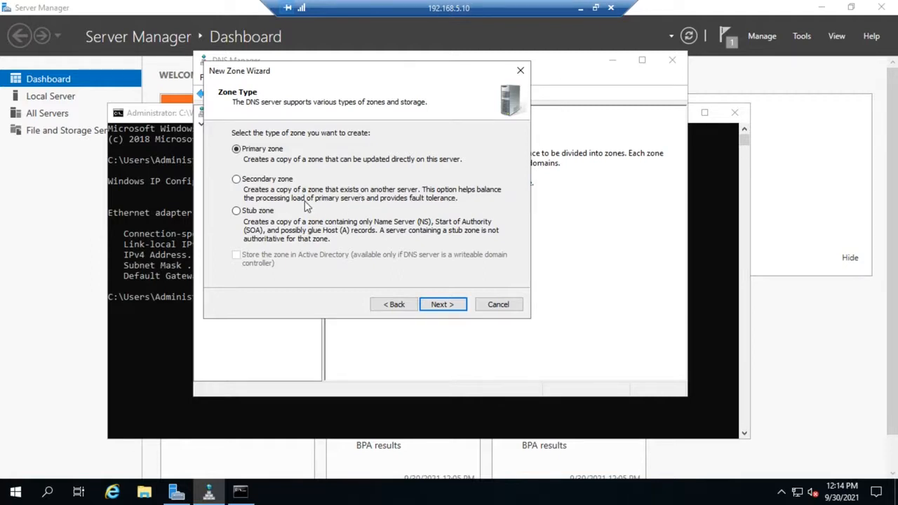
mouse_move(414, 196)
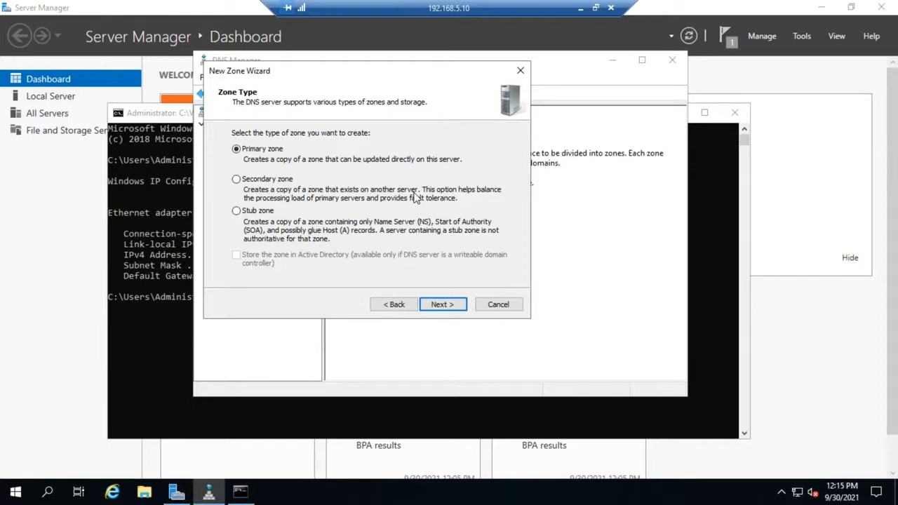
mouse_move(226, 222)
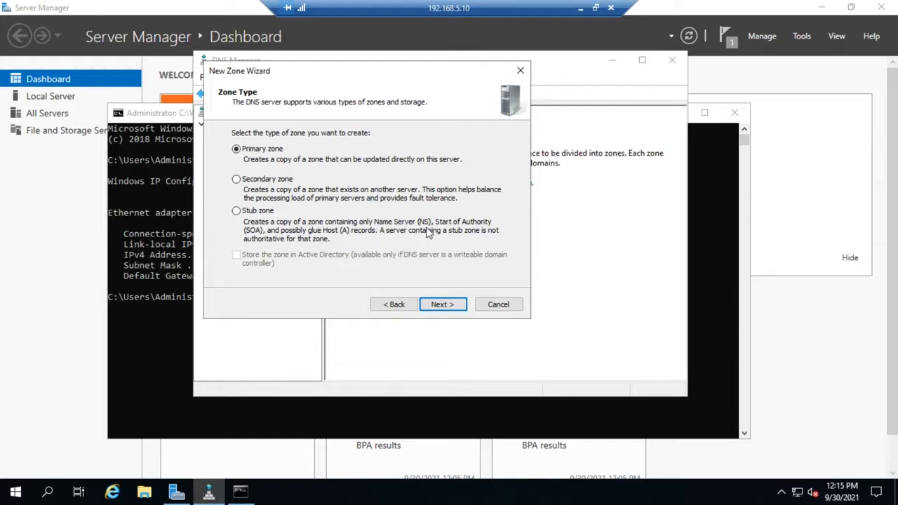
mouse_move(444, 231)
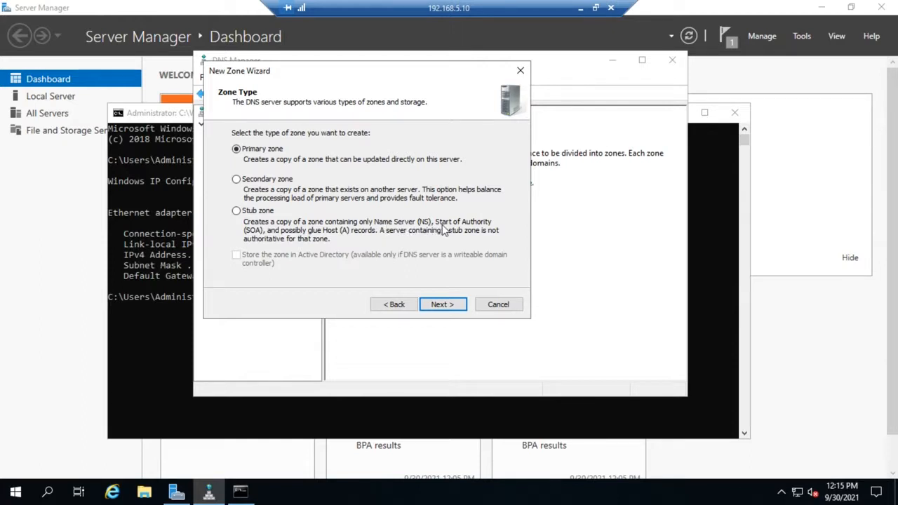
mouse_move(336, 241)
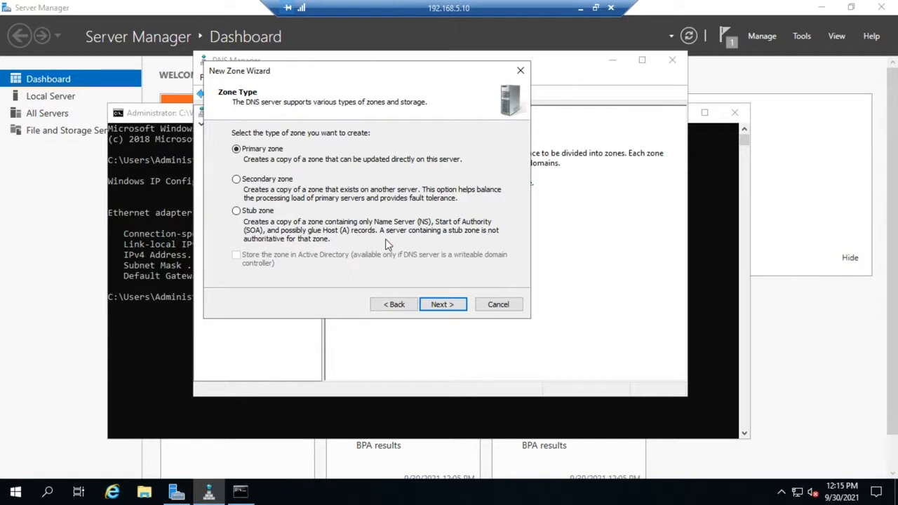
mouse_move(486, 242)
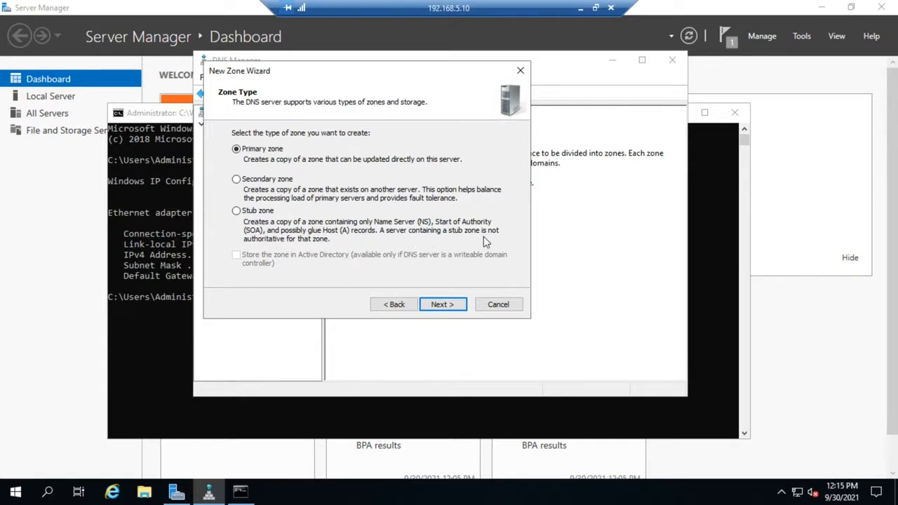
mouse_move(208, 219)
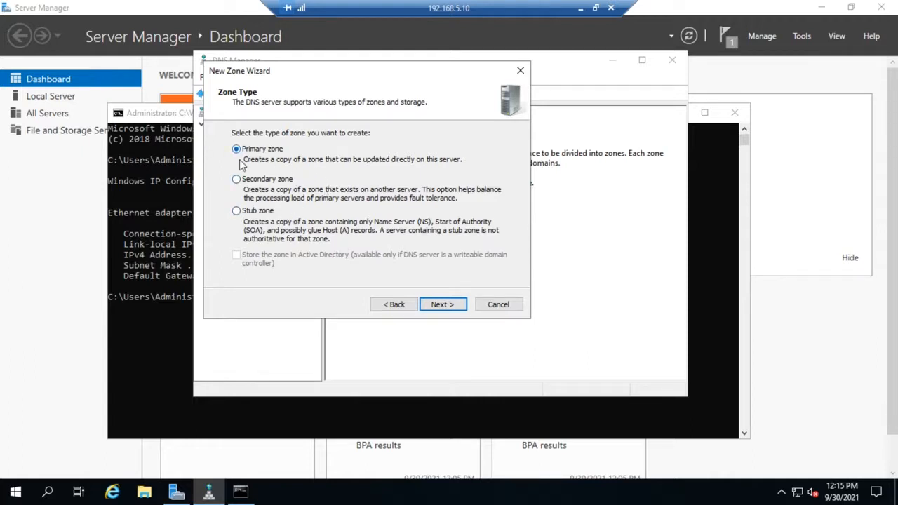
- Create a primary zone named basit.local, reaching the proposed zone file basit.local.dns
click(442, 303)
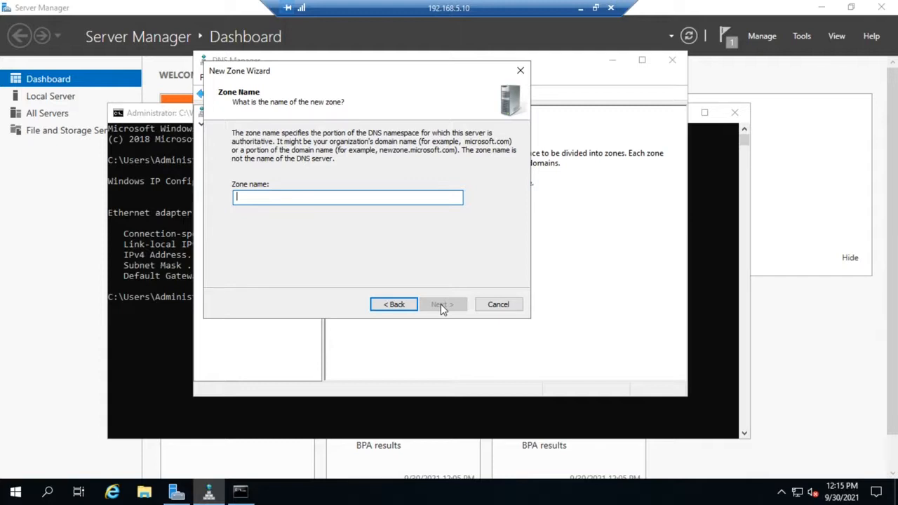
text(BASIT)
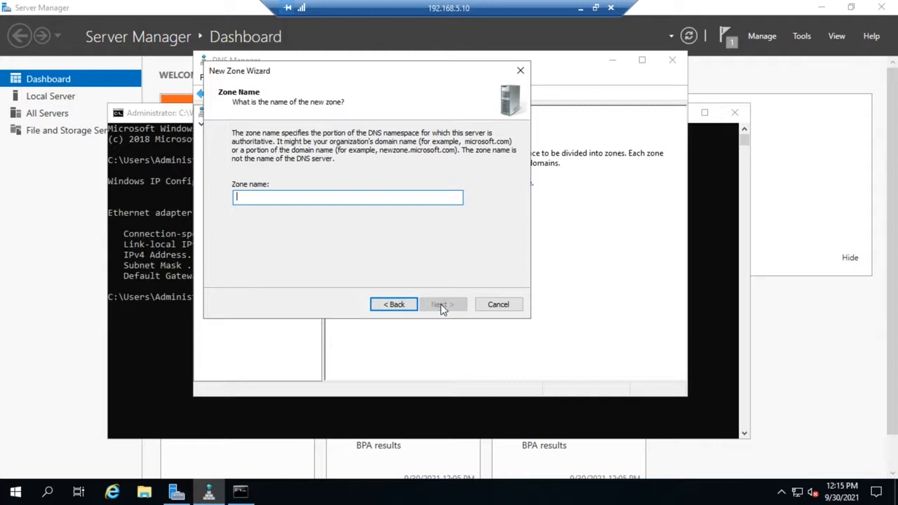
text(basit.local)
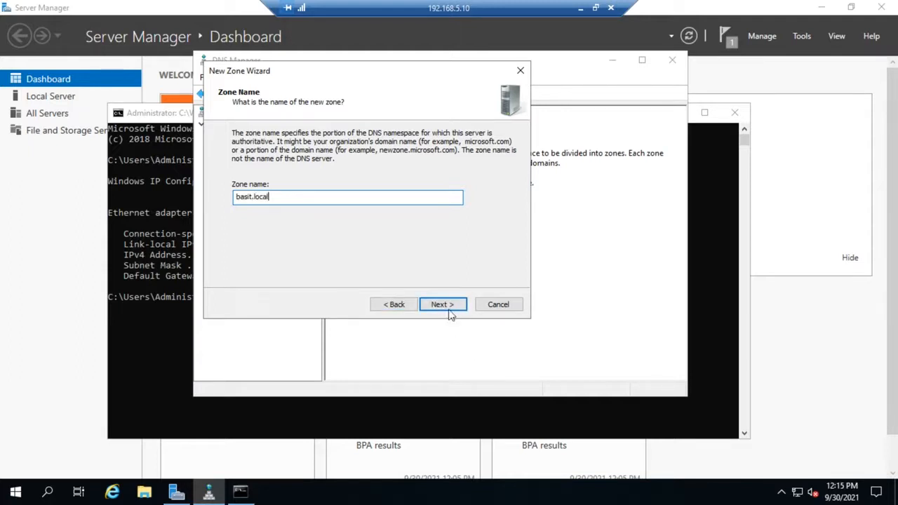
click(442, 304)
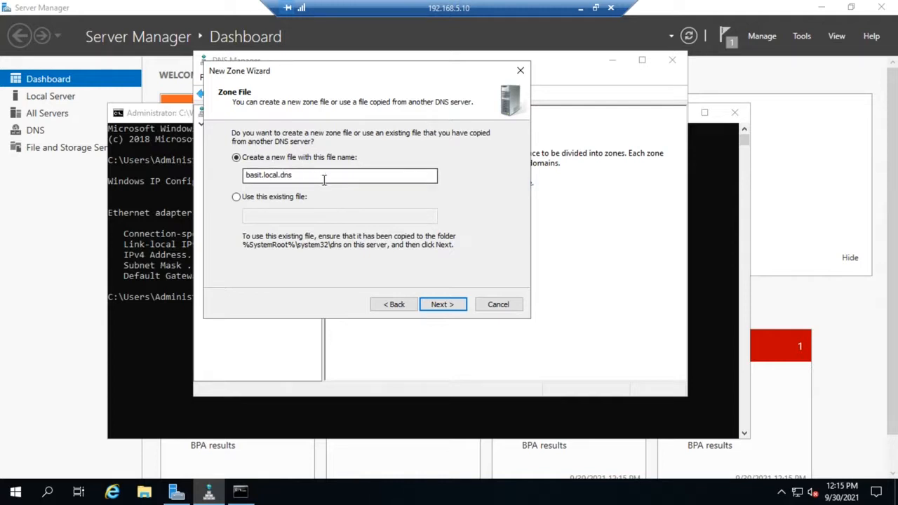
click(235, 157)
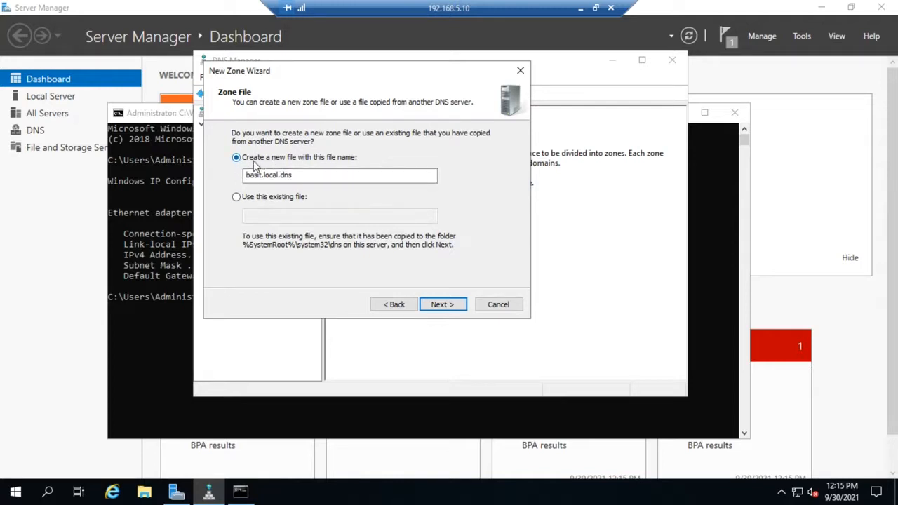
mouse_move(314, 195)
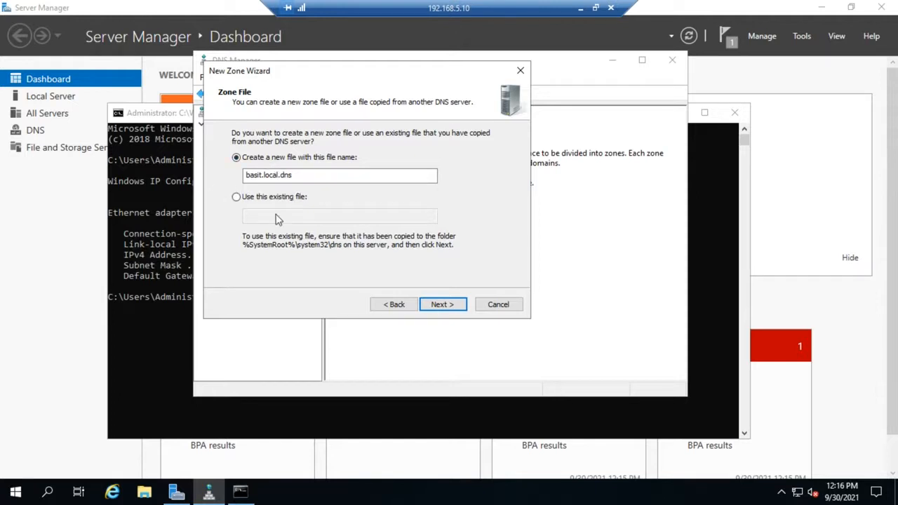
- Accept zone file basit.local.dns and disallow dynamic updates, reaching the summary
click(442, 303)
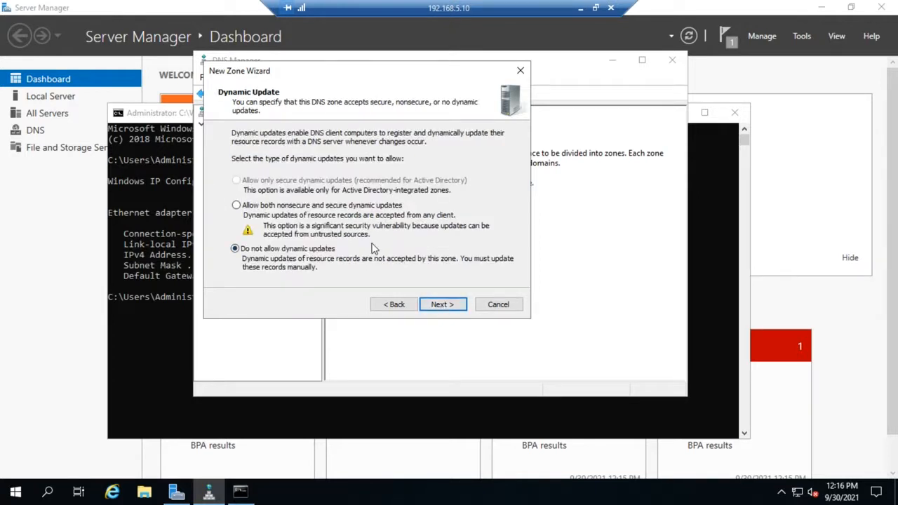
mouse_move(288, 240)
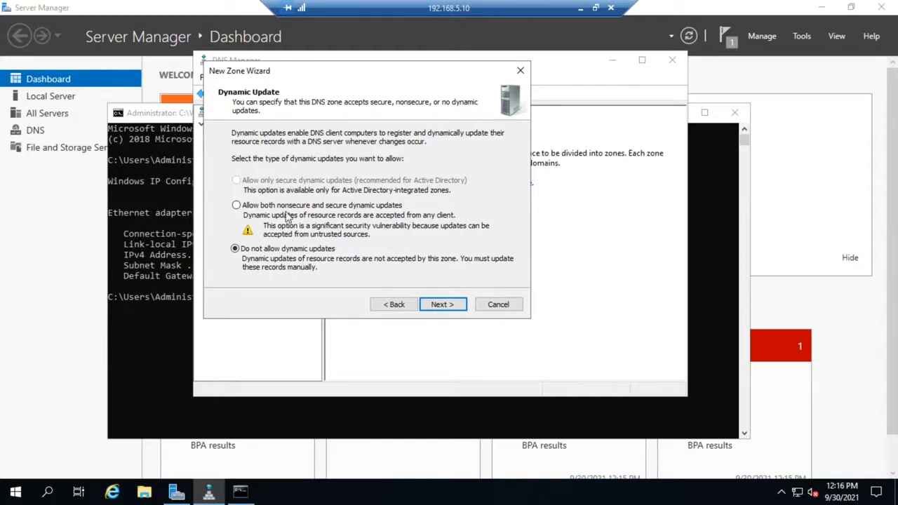
mouse_move(221, 190)
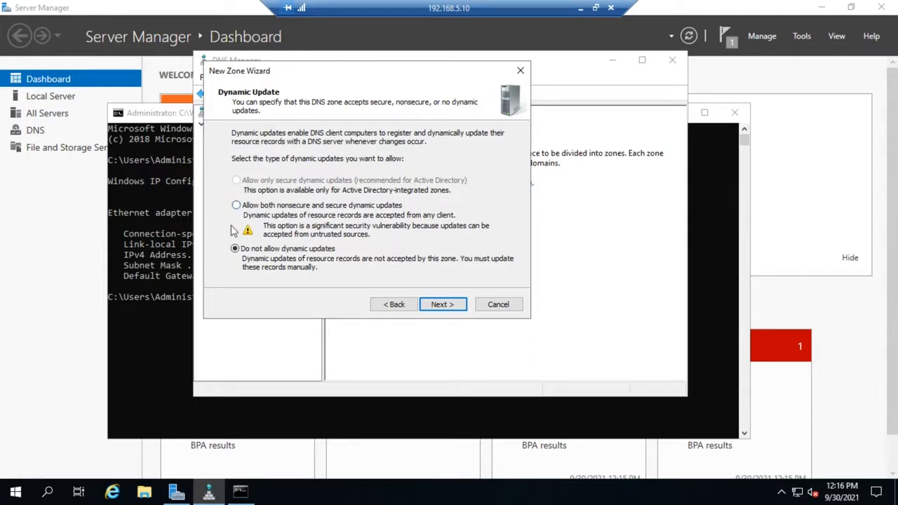
mouse_move(298, 207)
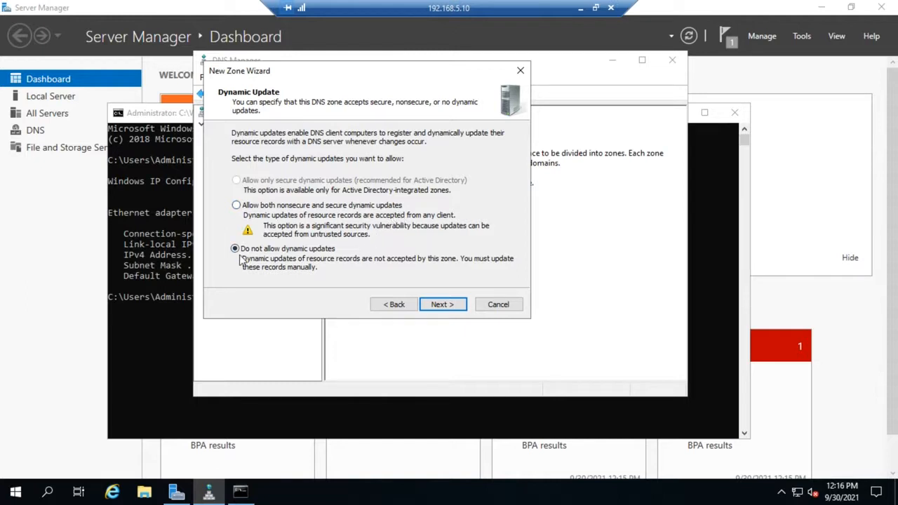
mouse_move(334, 263)
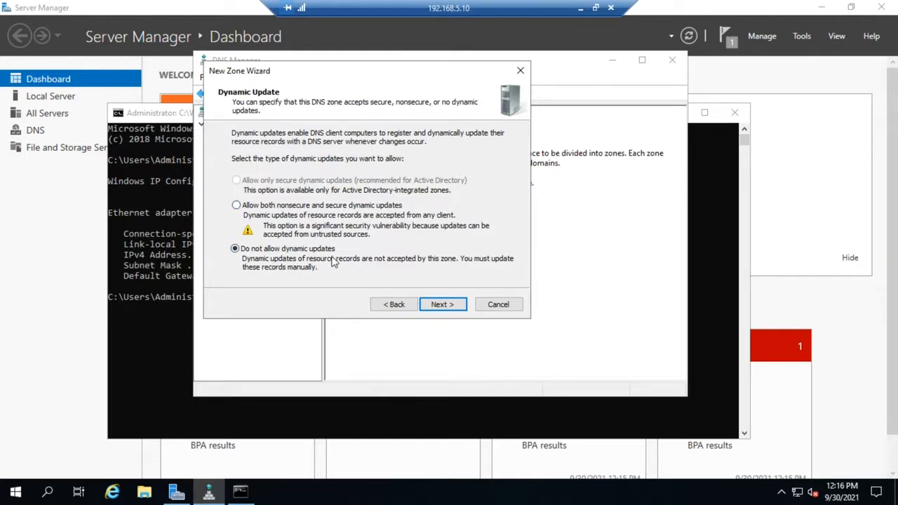
mouse_move(325, 265)
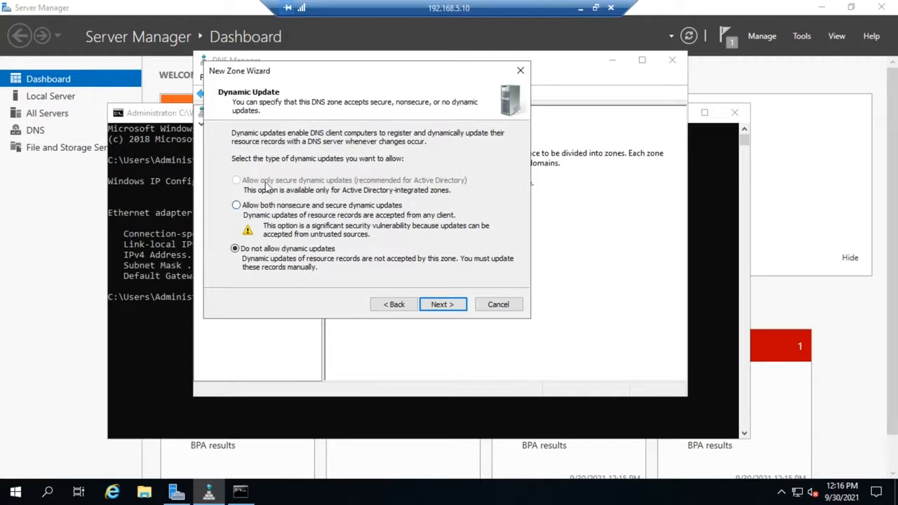
mouse_move(412, 202)
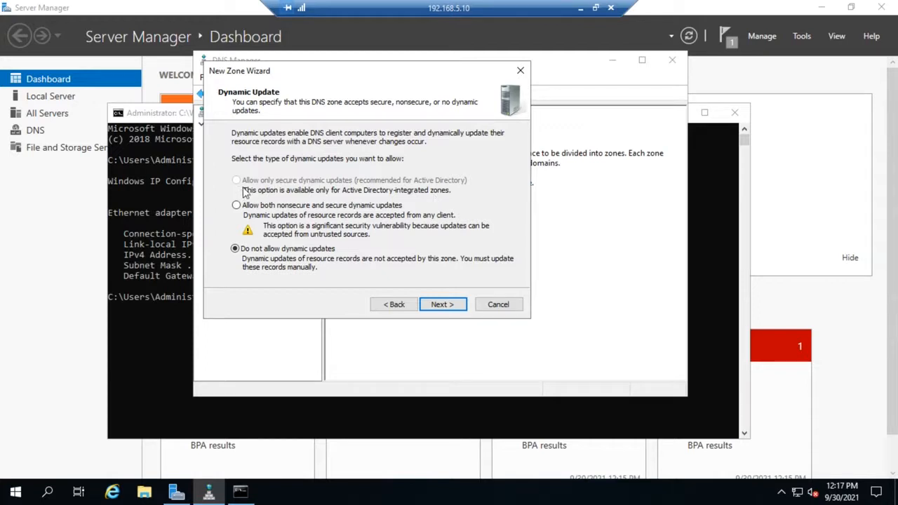
mouse_move(362, 180)
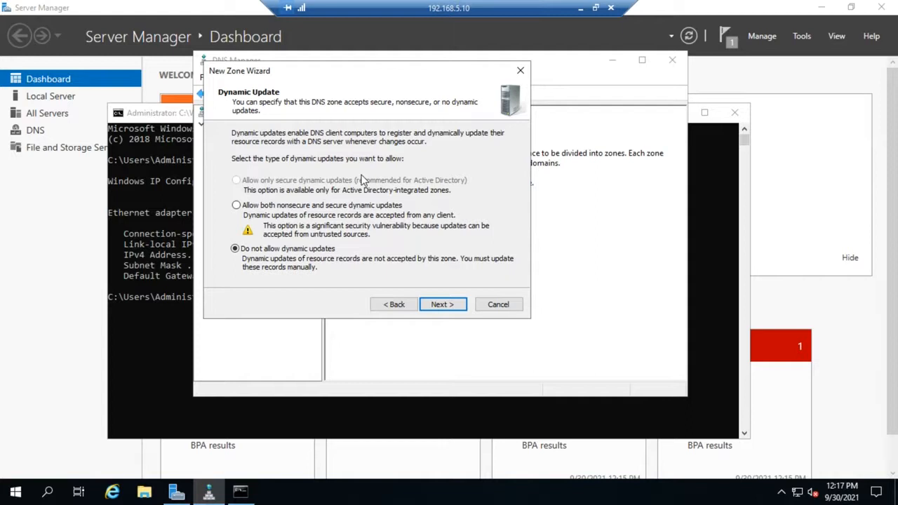
mouse_move(306, 238)
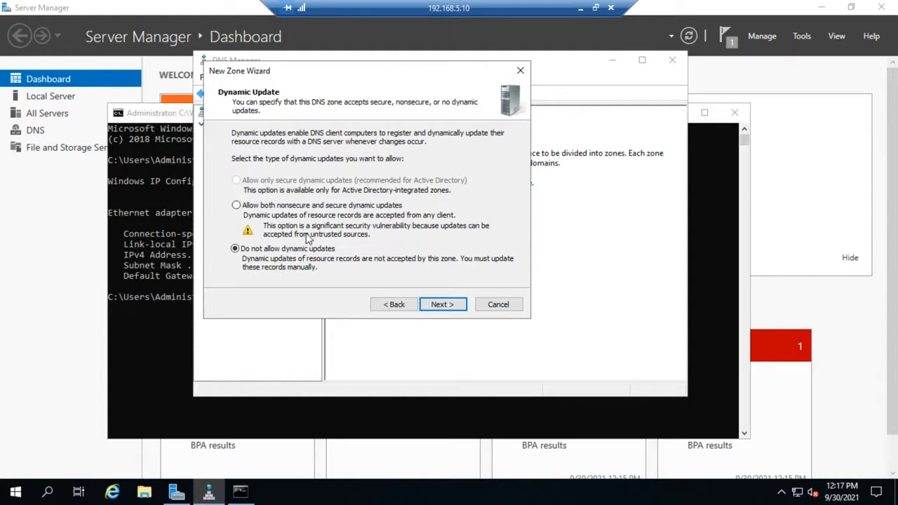
mouse_move(280, 275)
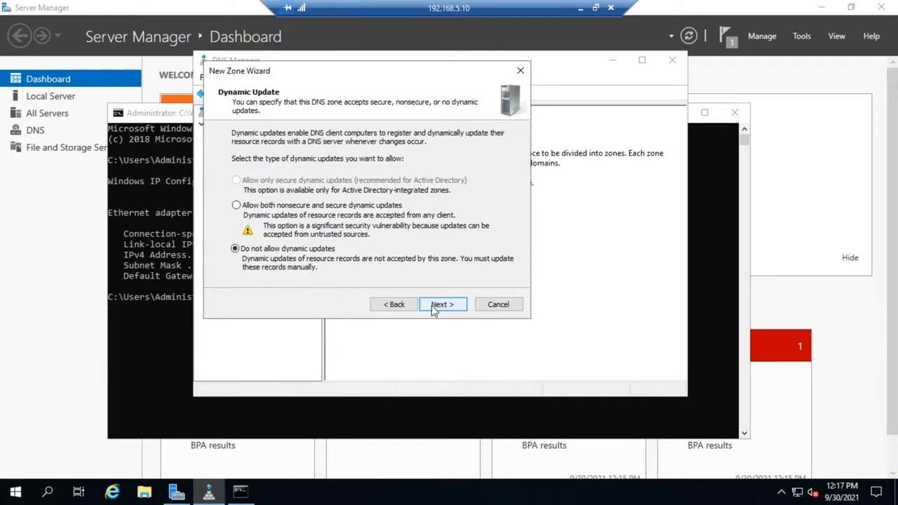
click(442, 303)
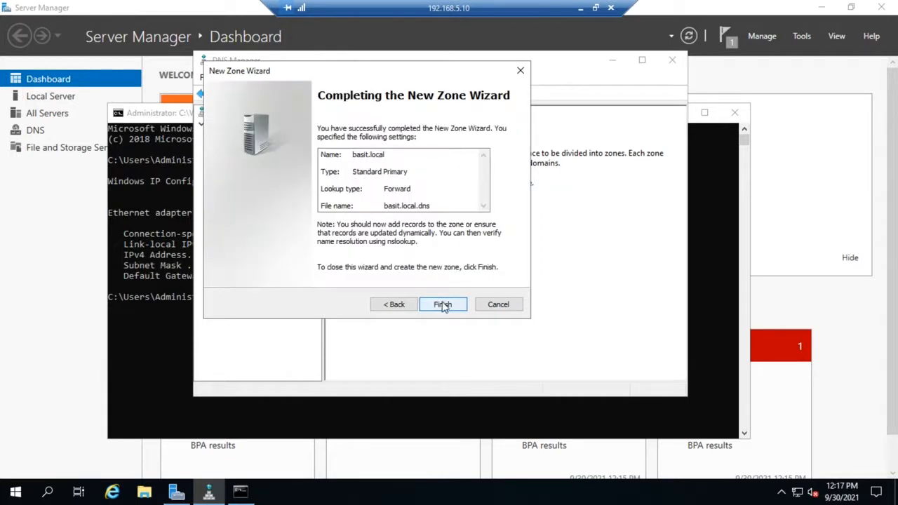
- Finish the wizard so basit.local appears with its SOA and NS records
click(442, 303)
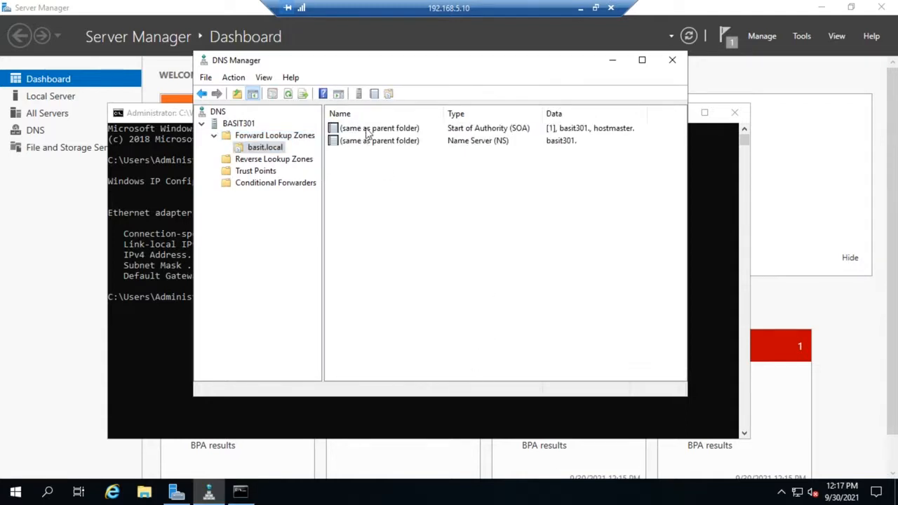
mouse_move(441, 148)
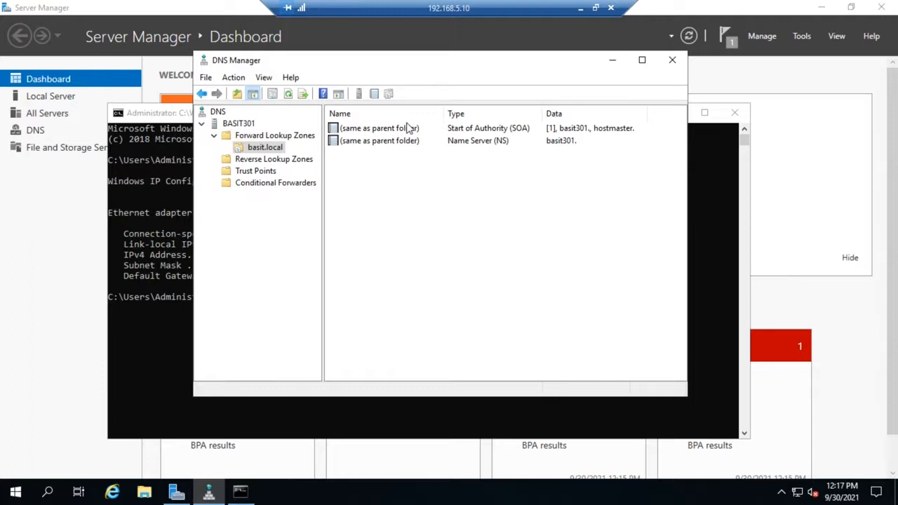
mouse_move(496, 145)
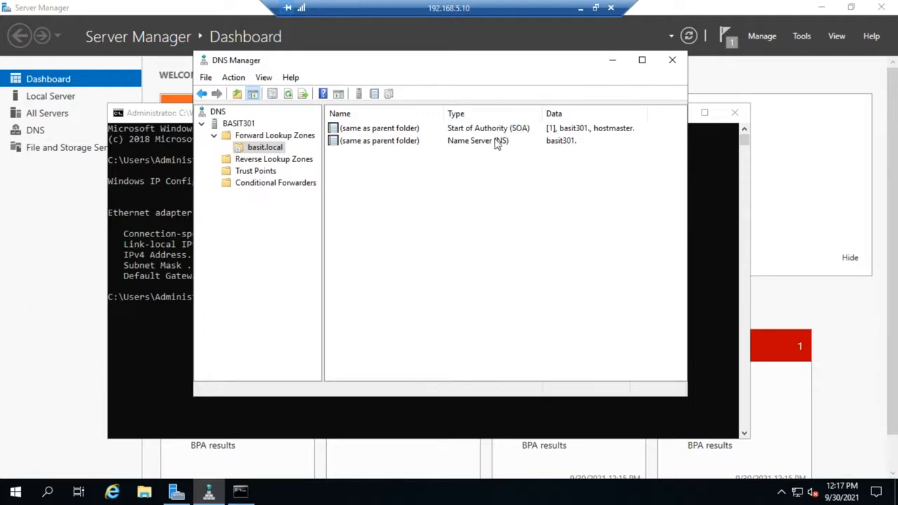
mouse_move(528, 135)
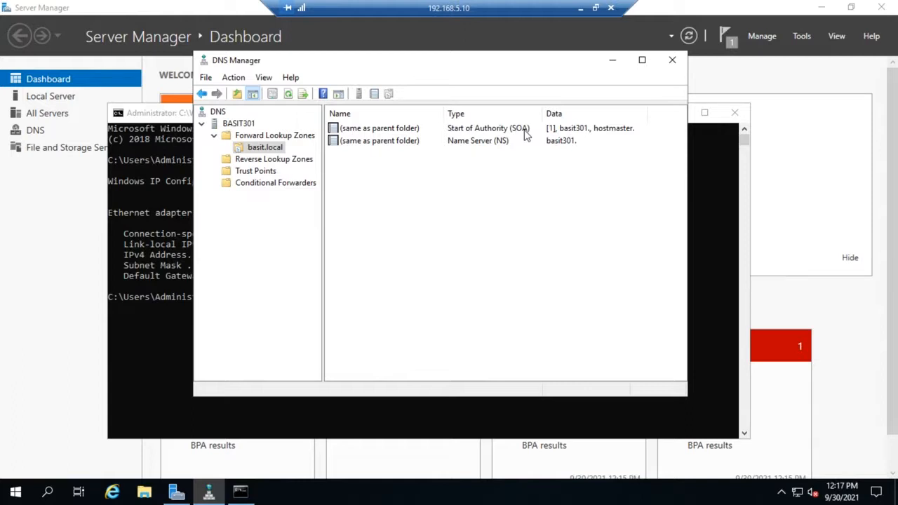
mouse_move(455, 147)
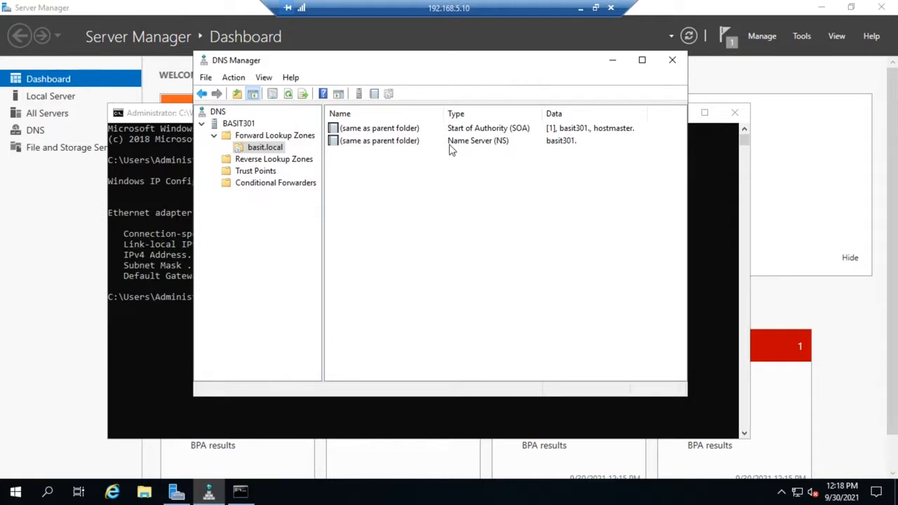
mouse_move(539, 166)
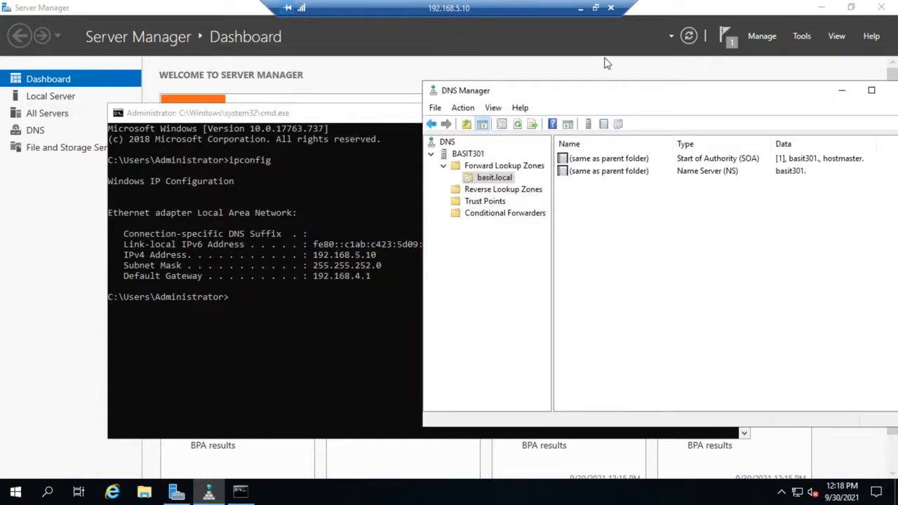
- Begin a New Zone Wizard on Reverse Lookup Zones and move past its welcome page
drag(466, 90, 393, 64)
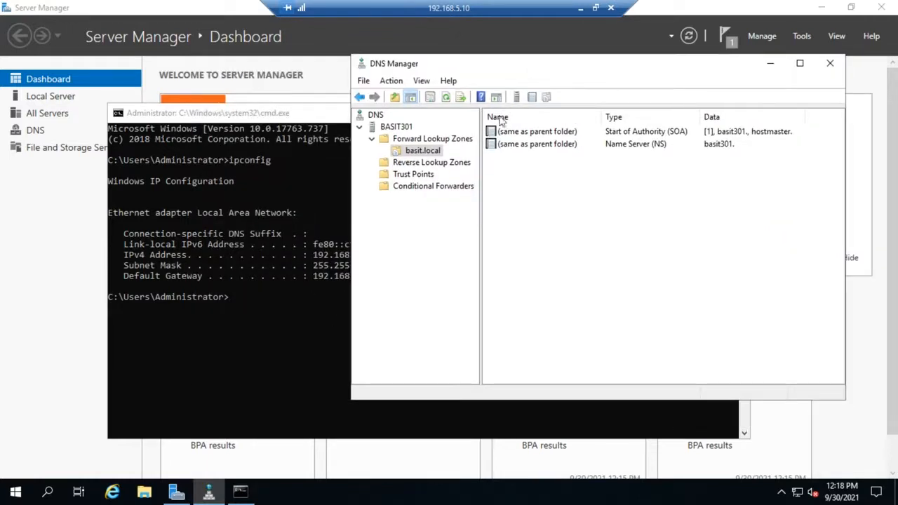
right_click(432, 163)
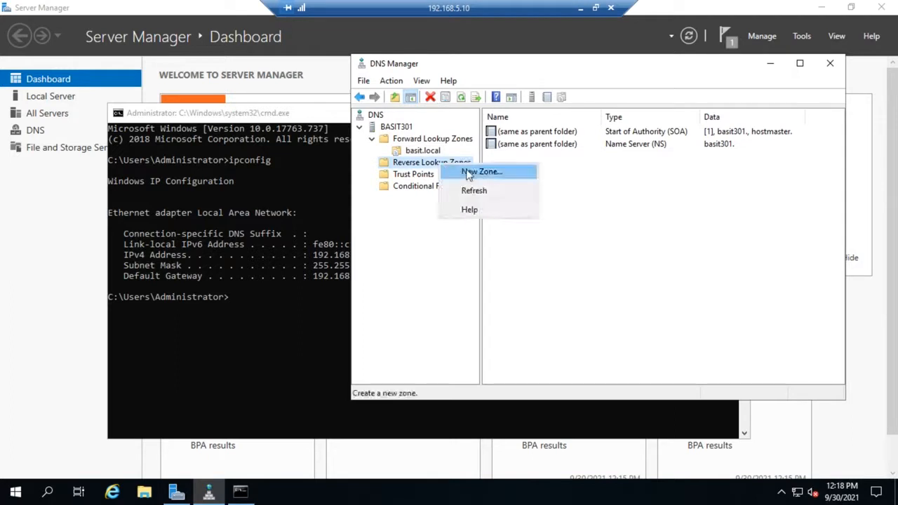
click(483, 171)
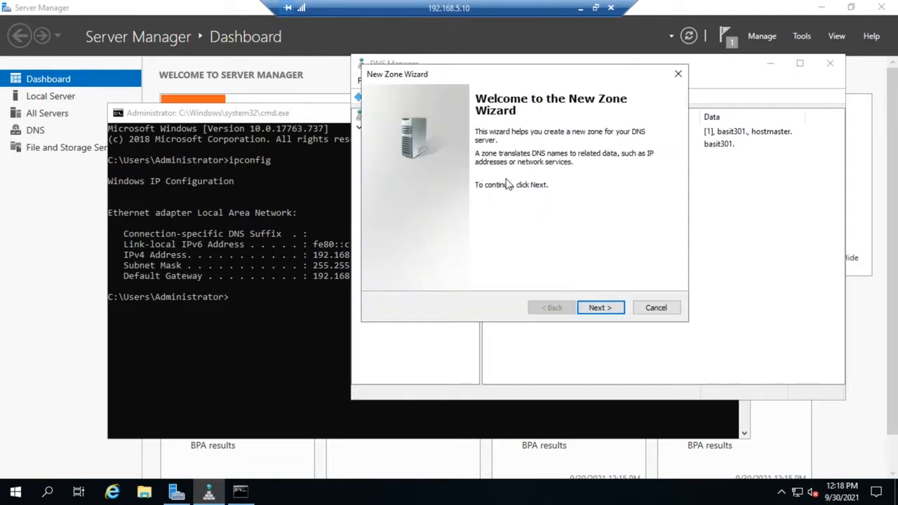
click(601, 308)
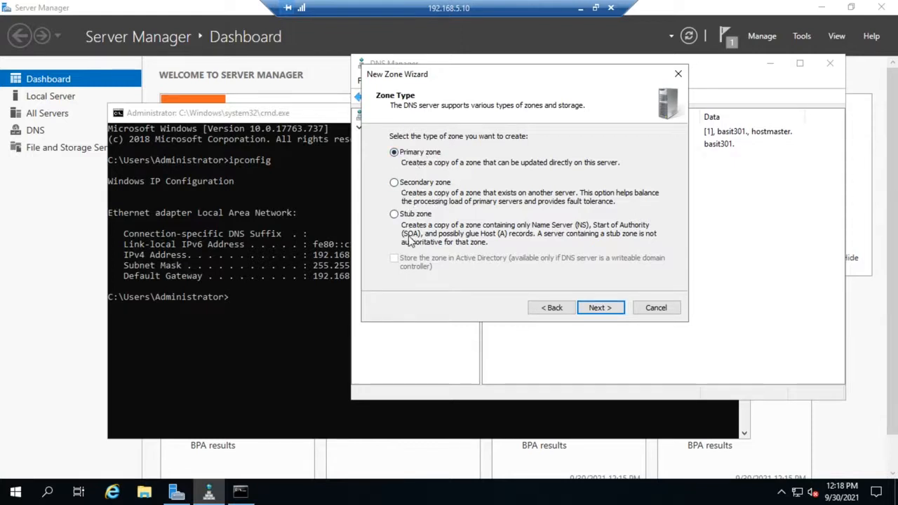
mouse_move(533, 298)
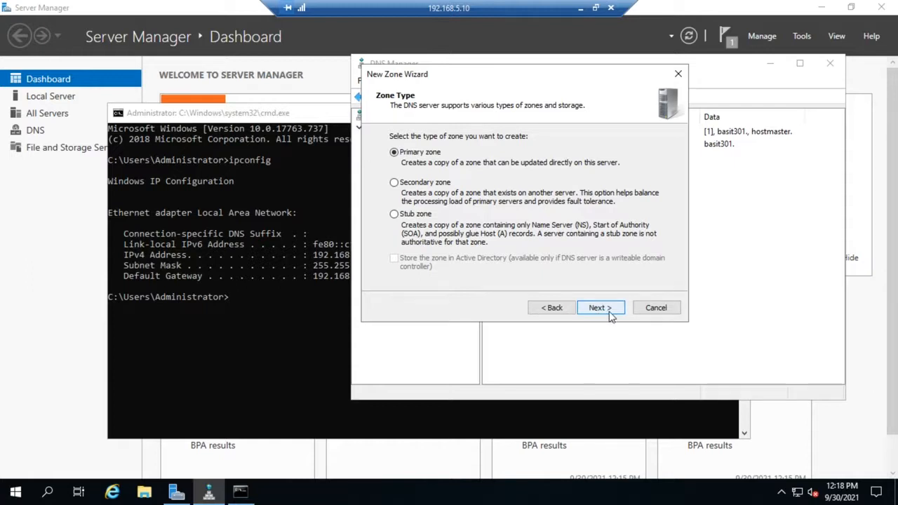
- Keep Primary zone and choose an IPv4 Reverse Lookup Zone, reaching the network ID step
click(601, 307)
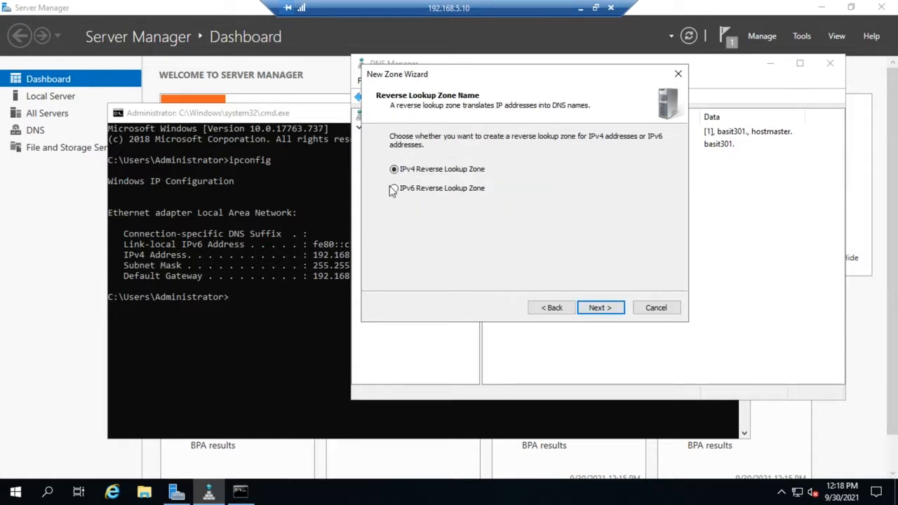
click(393, 169)
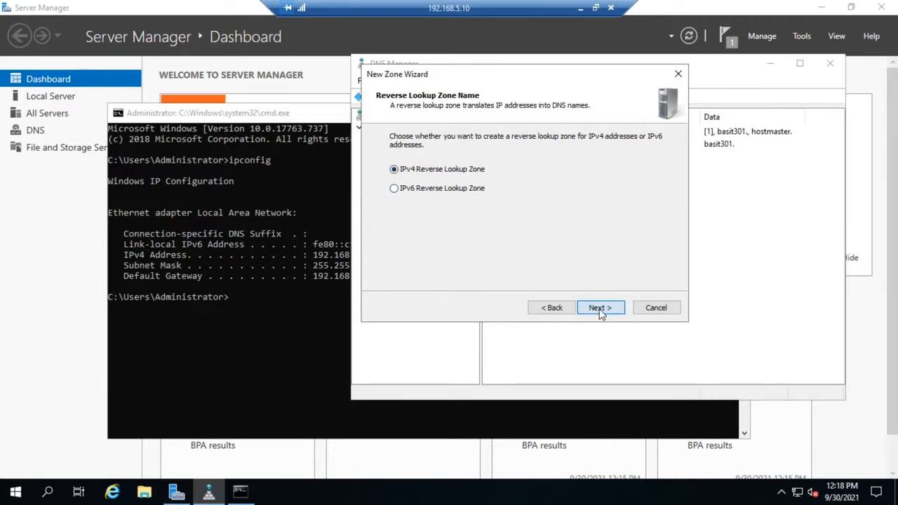
click(600, 308)
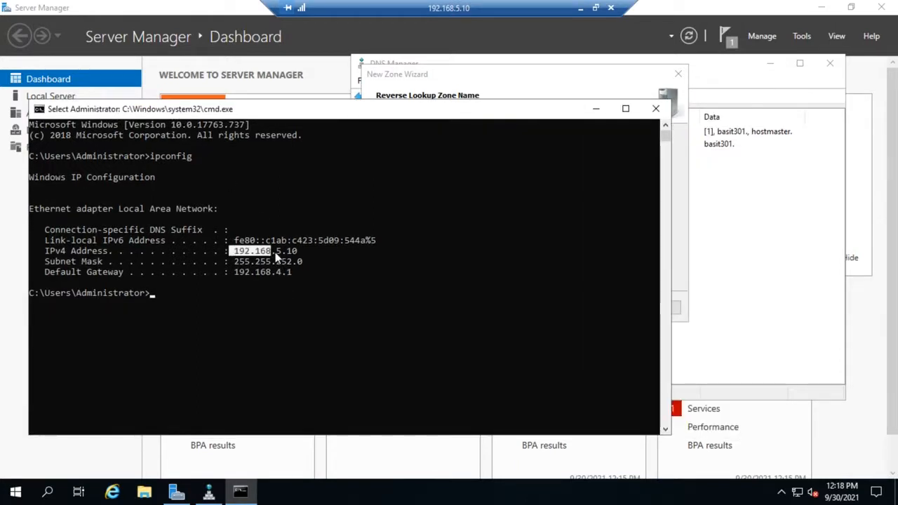
mouse_move(765, 280)
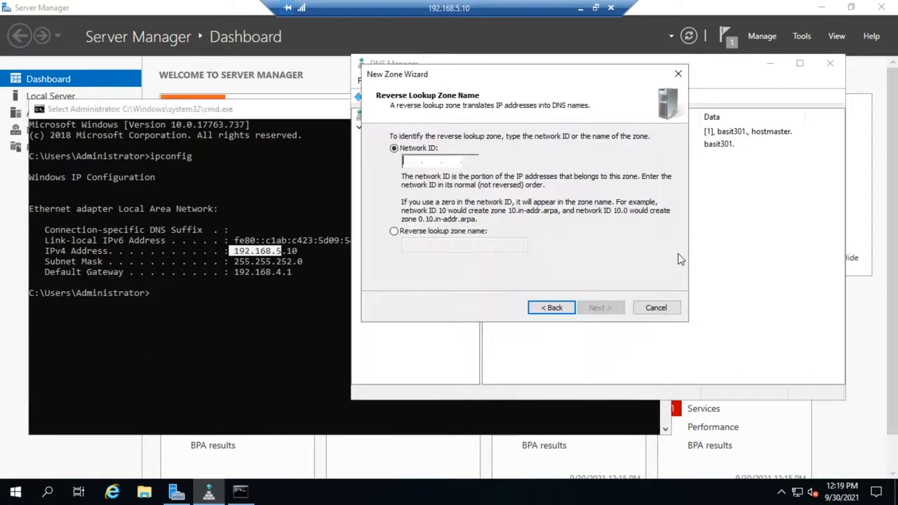
mouse_move(395, 204)
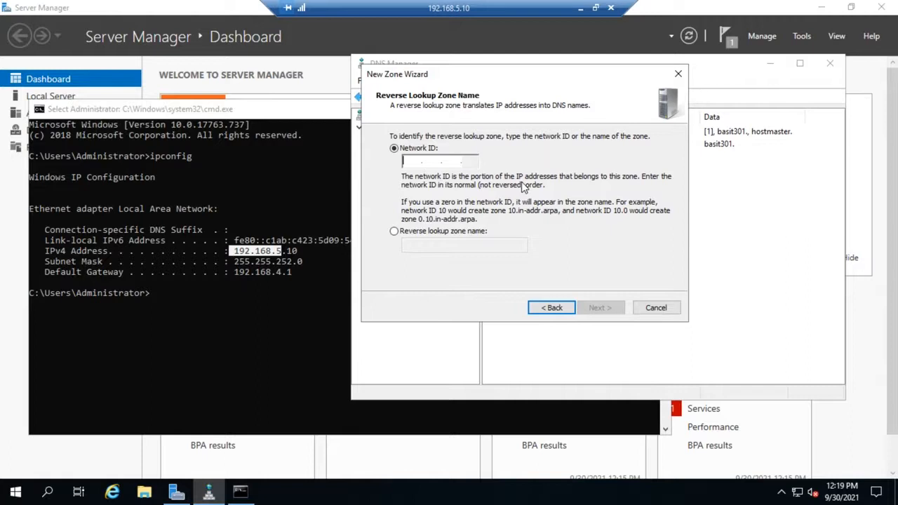
- Enter network ID 192.168.5, naming the reverse zone 5.168.192.in-addr.arpa
text(192)
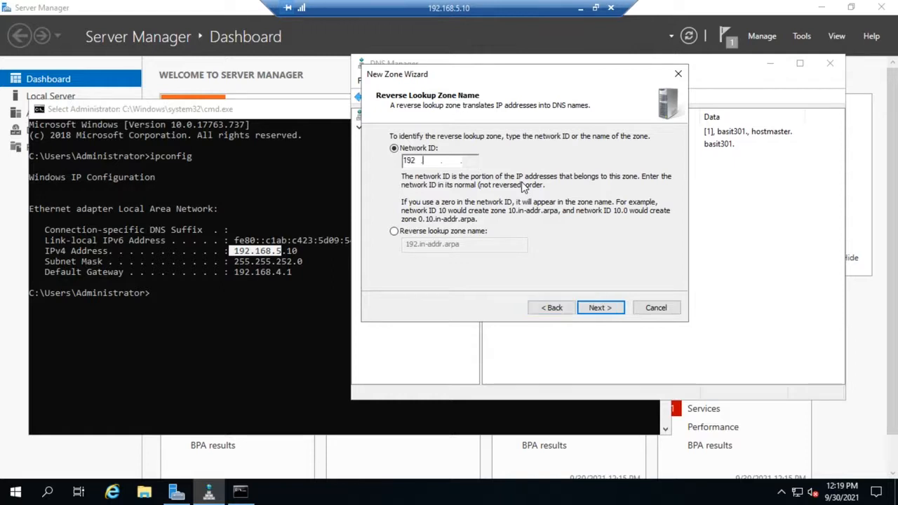
text(168.5)
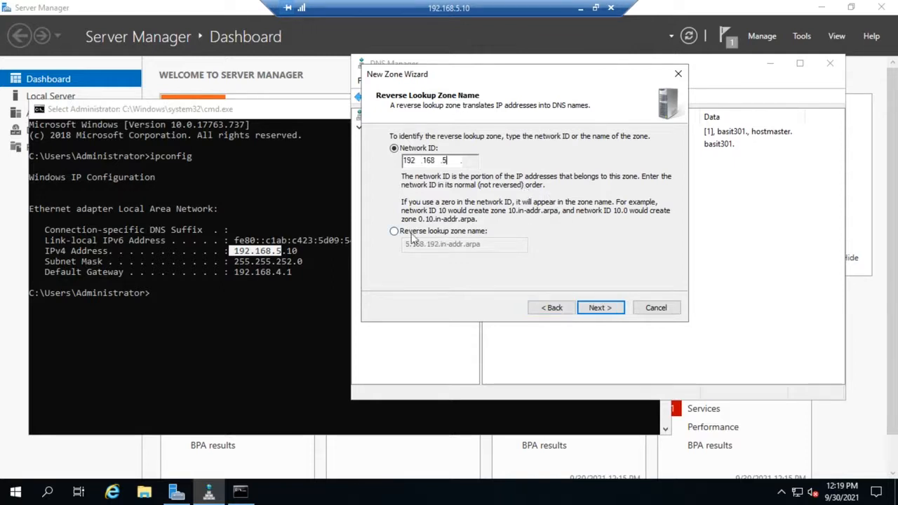
mouse_move(414, 254)
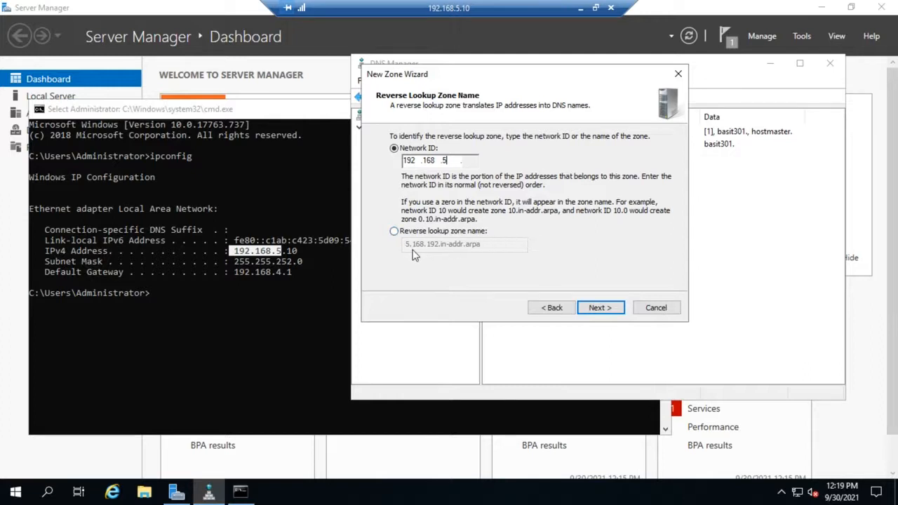
mouse_move(442, 255)
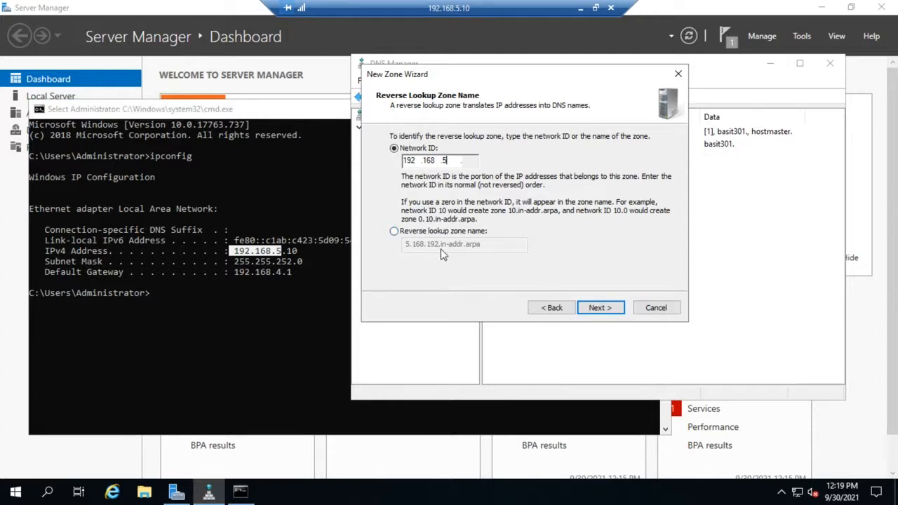
mouse_move(489, 257)
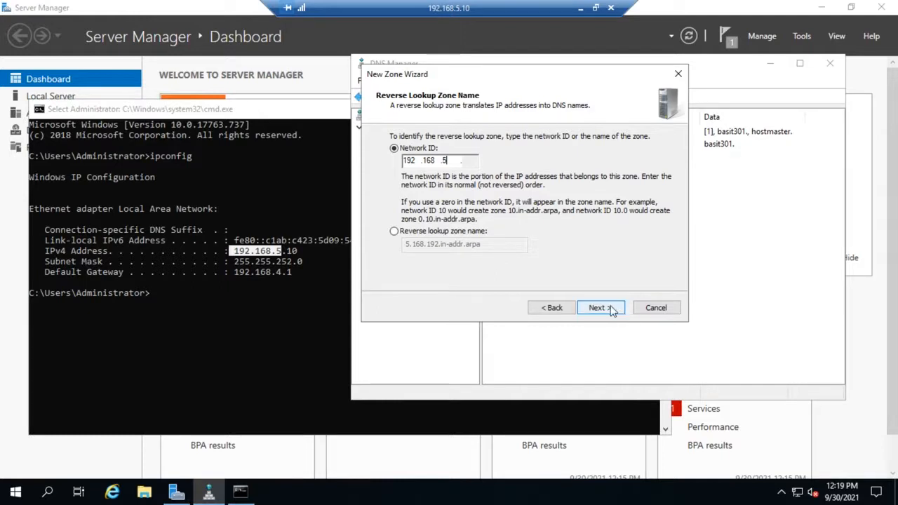
click(598, 307)
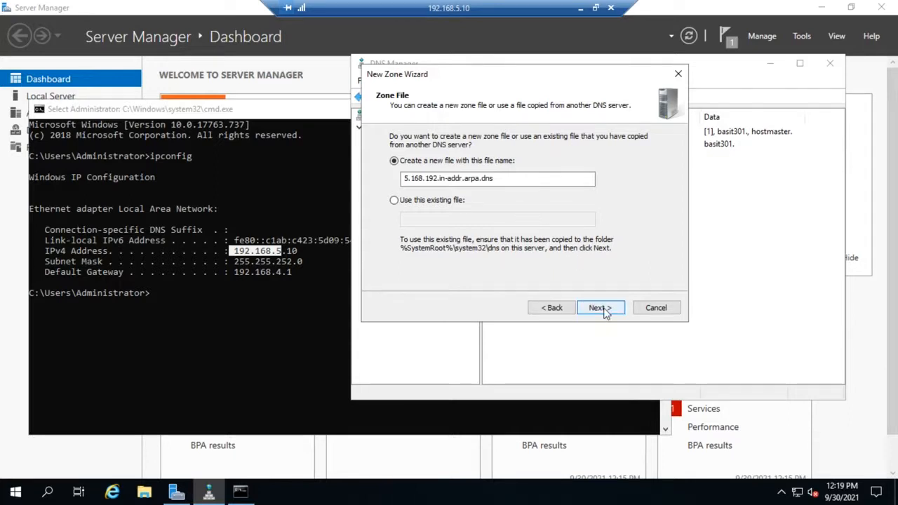
- Accept the new zone file, disallow dynamic updates and finish creating 5.168.192.in-addr.arpa
click(601, 307)
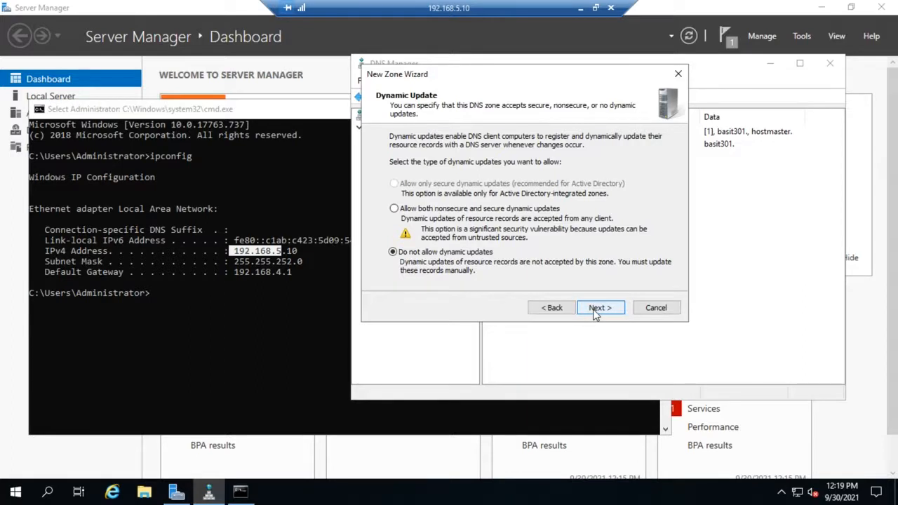
click(601, 308)
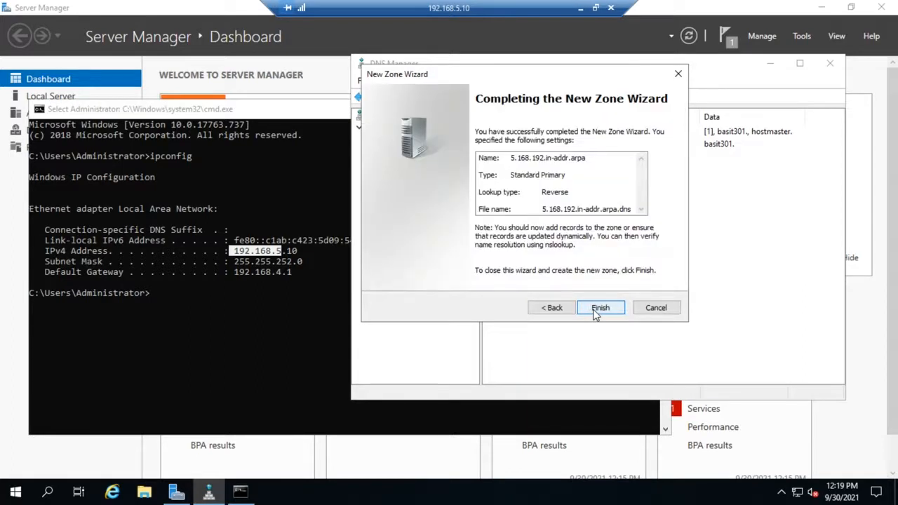
click(601, 308)
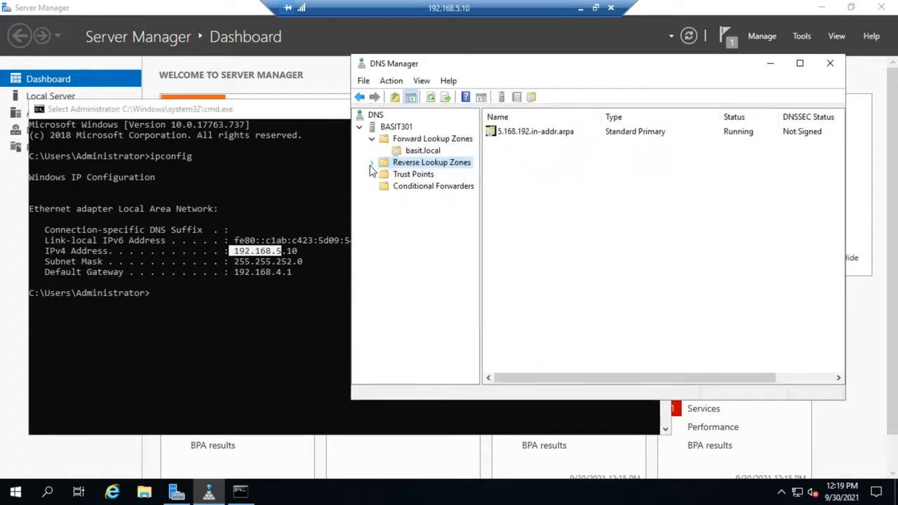
- Compare the SOA and NS records of 5.168.192.in-addr.arpa and basit.local in the zone tree
click(444, 174)
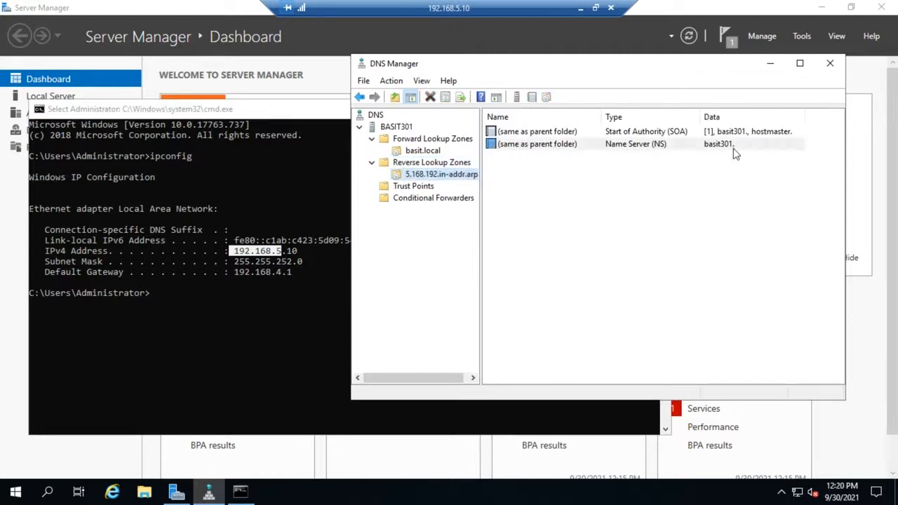
click(631, 143)
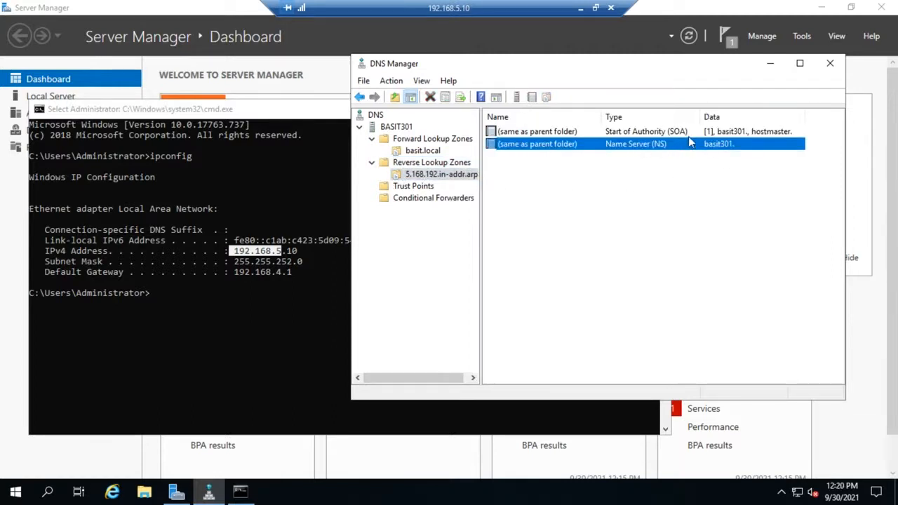
click(423, 150)
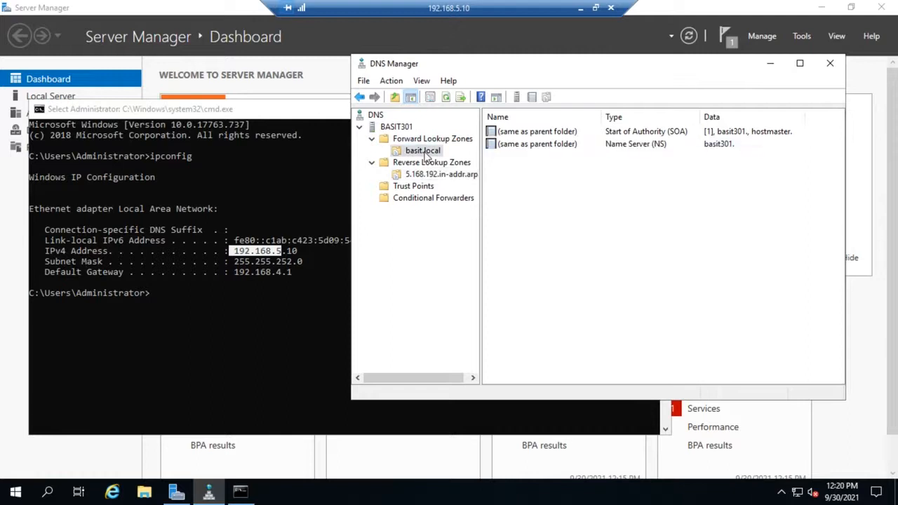
click(441, 174)
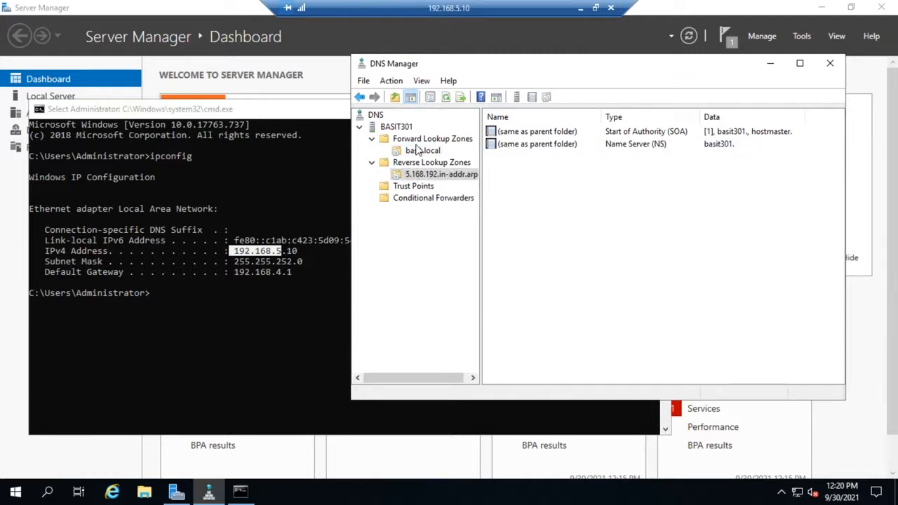
click(422, 150)
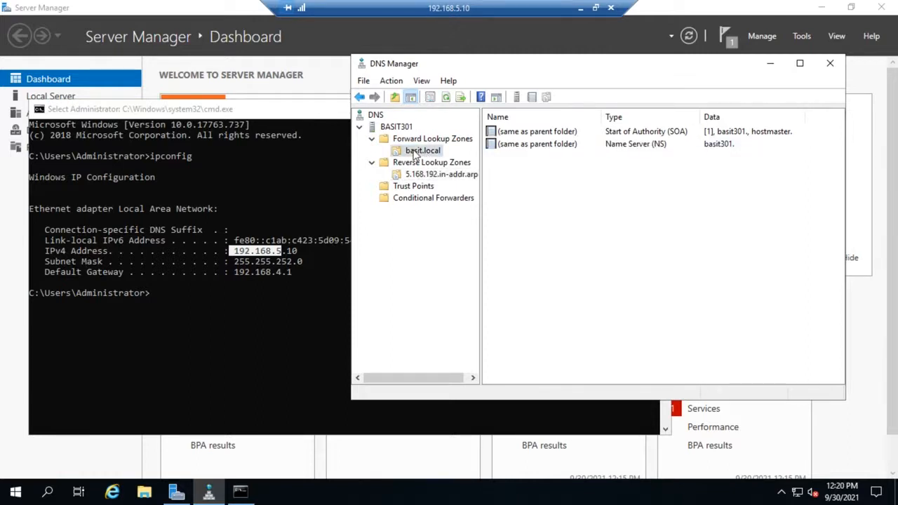